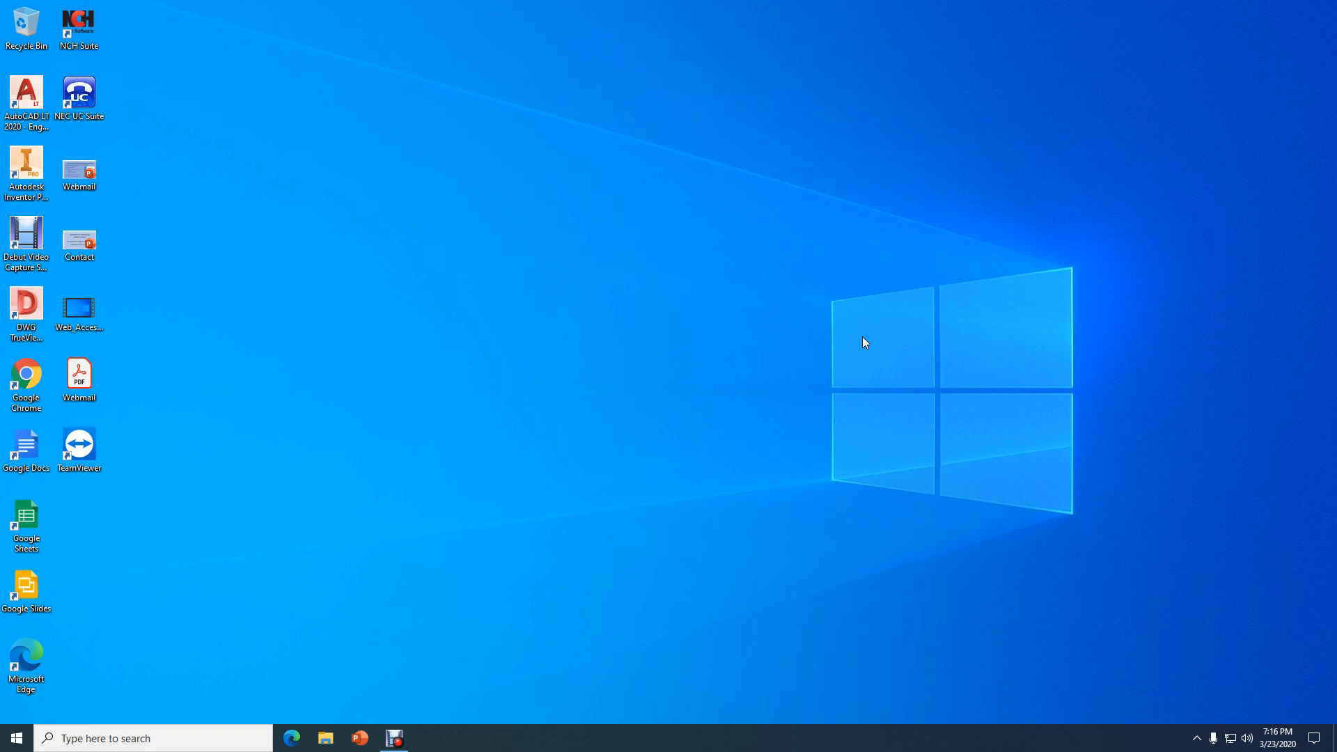
mouse_move(705, 388)
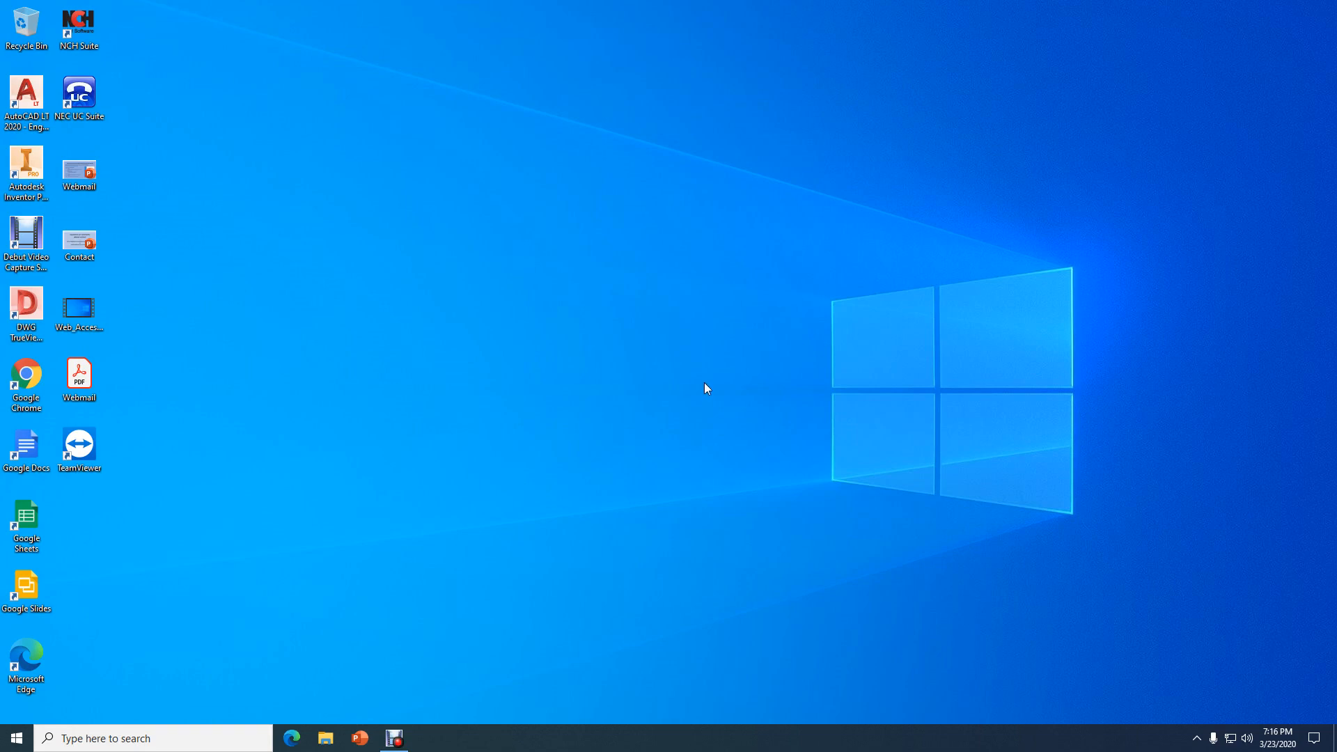
mouse_move(115, 401)
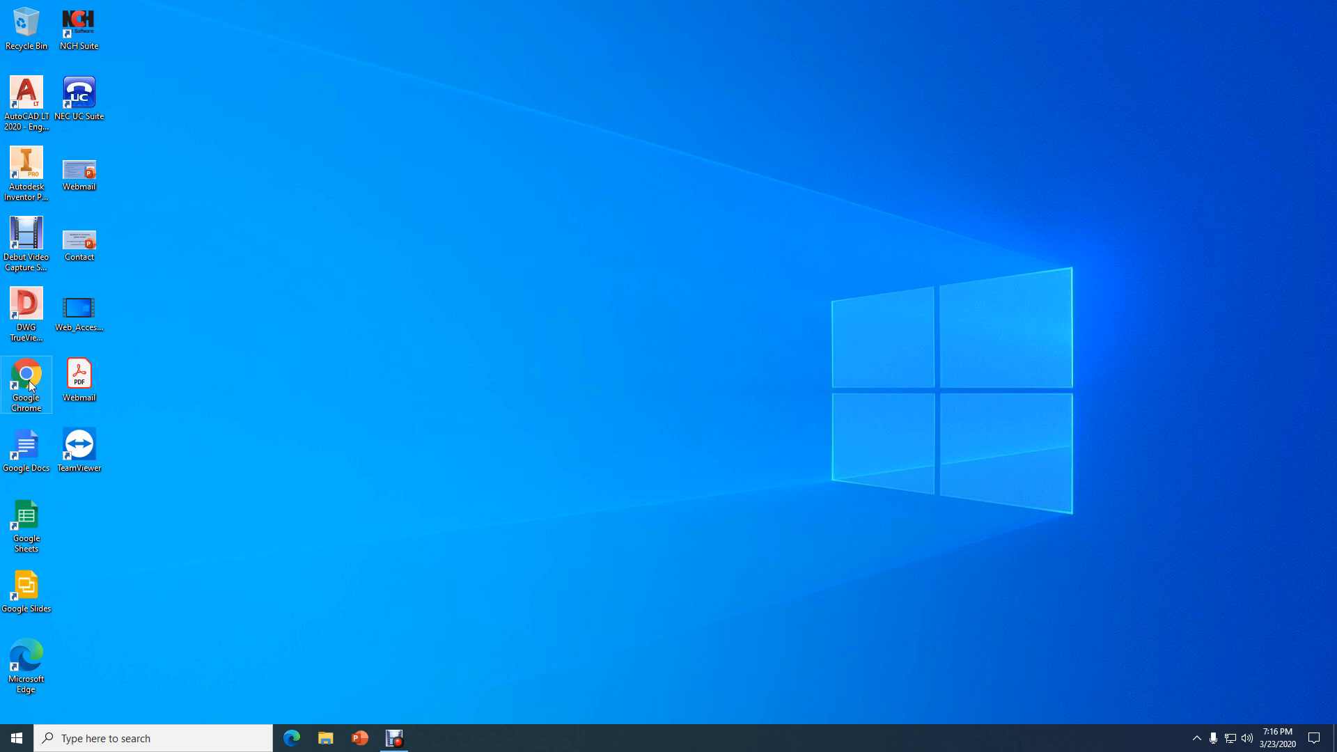
mouse_move(16, 738)
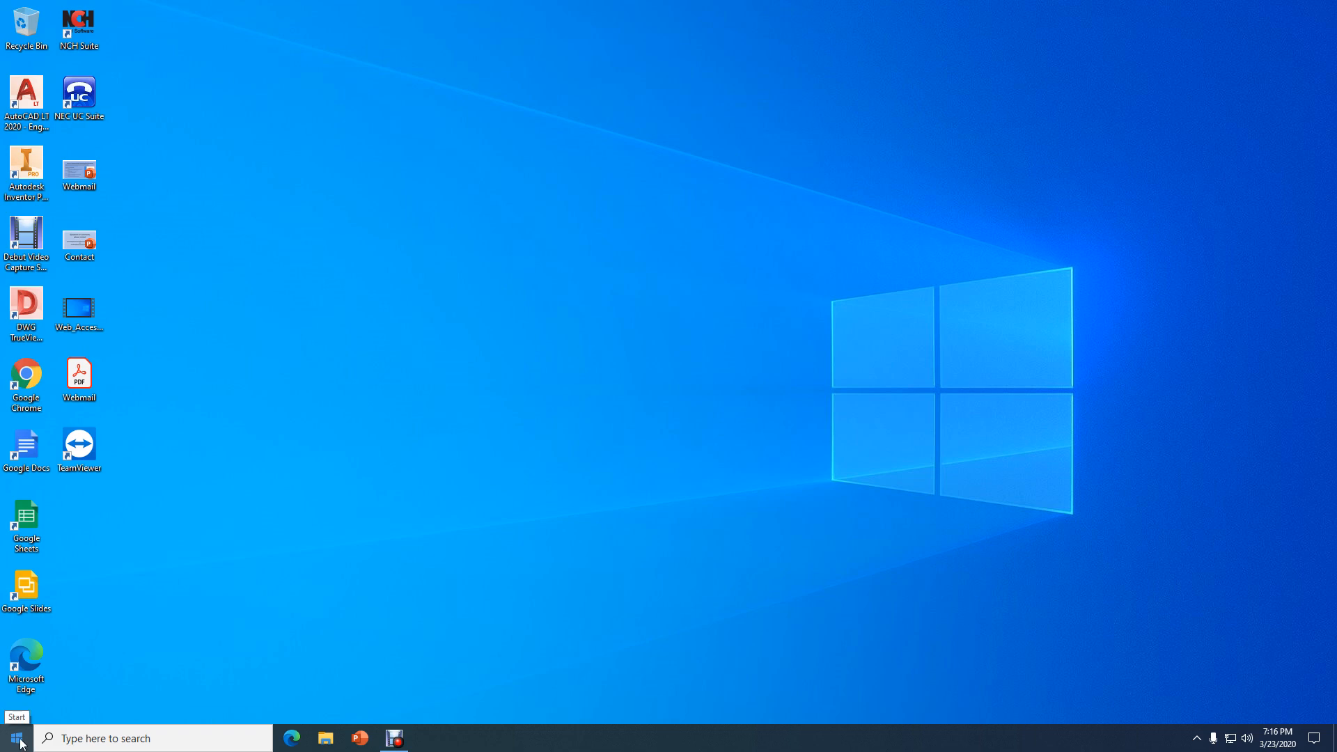
Launch Google Chrome from the installed programs list.
click(15, 738)
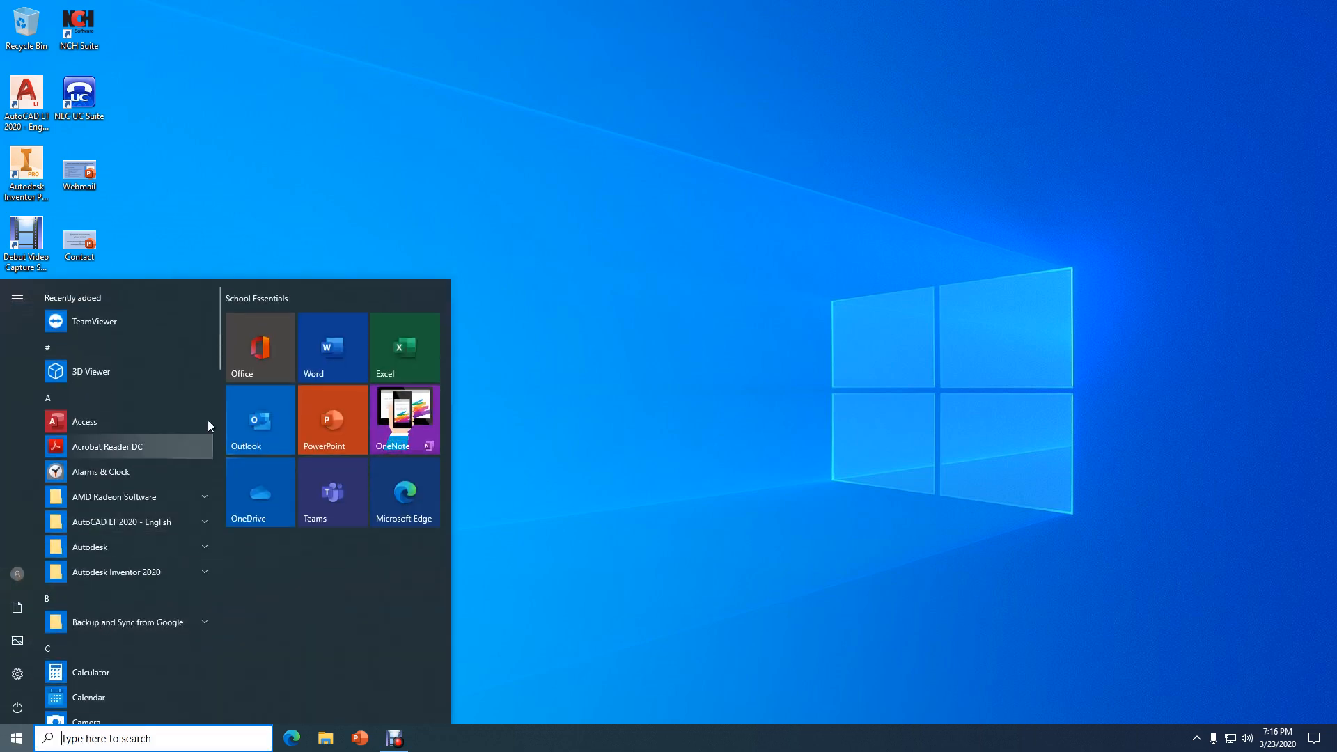
scroll(down, 3)
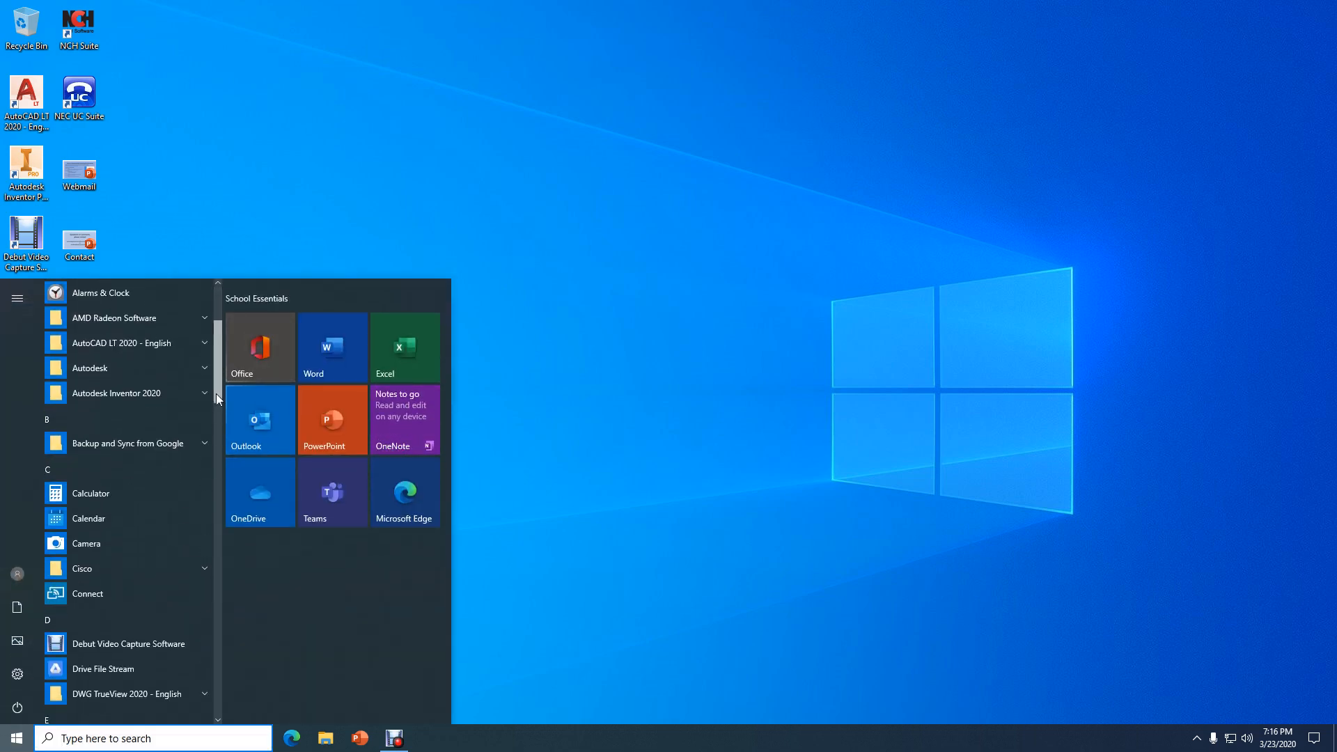
scroll(down, 3)
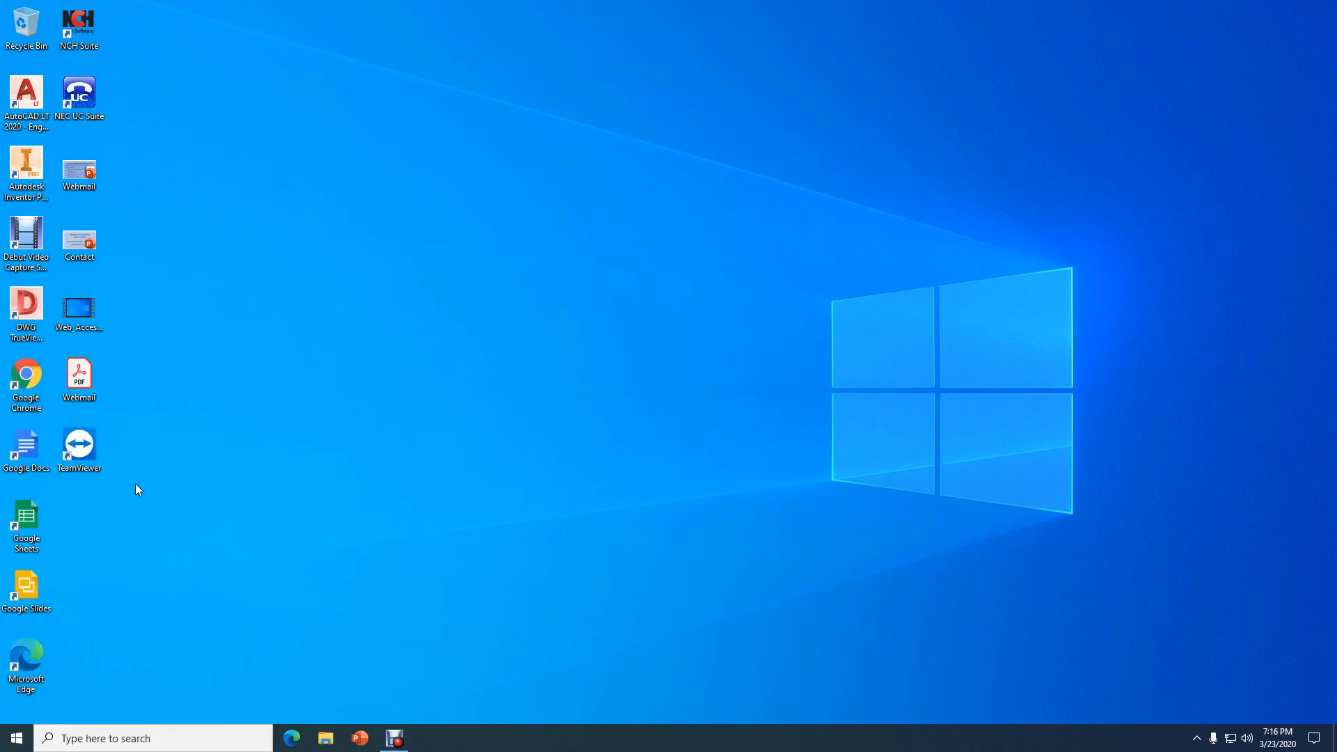
double_click(25, 378)
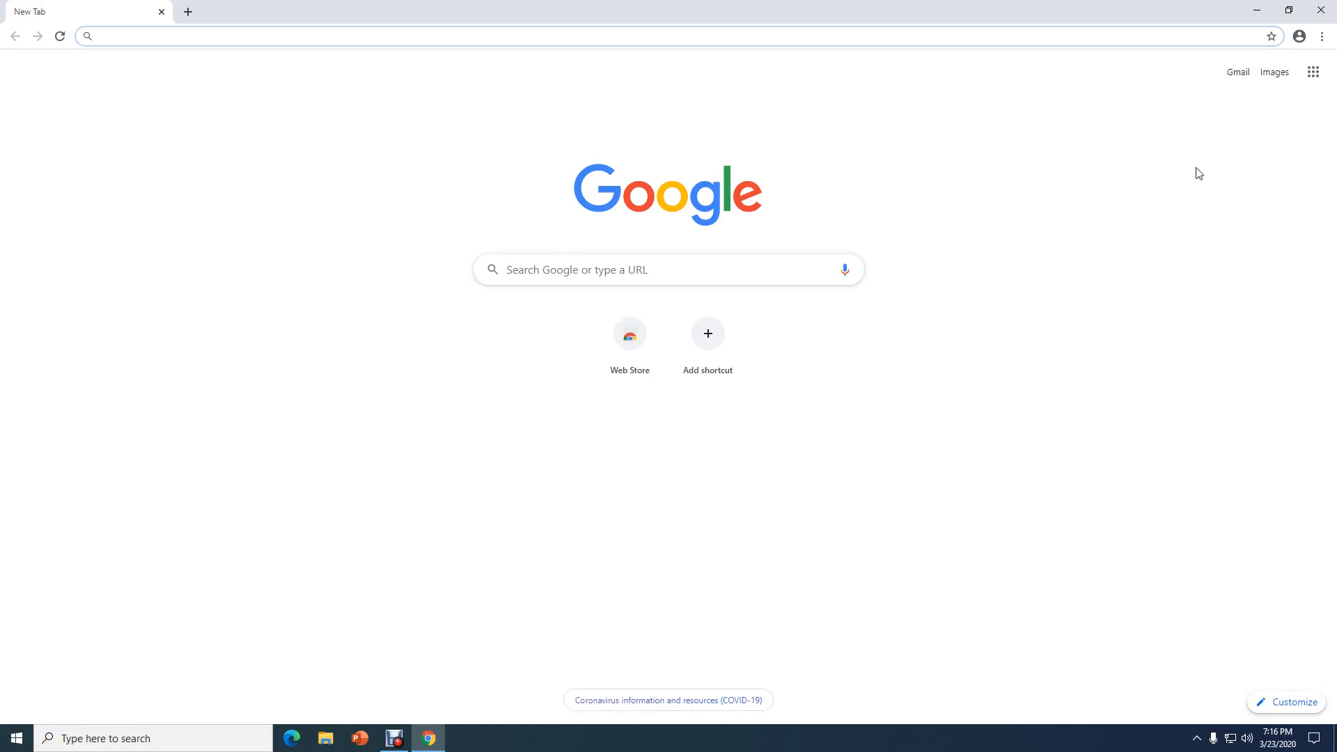
mouse_move(1292, 89)
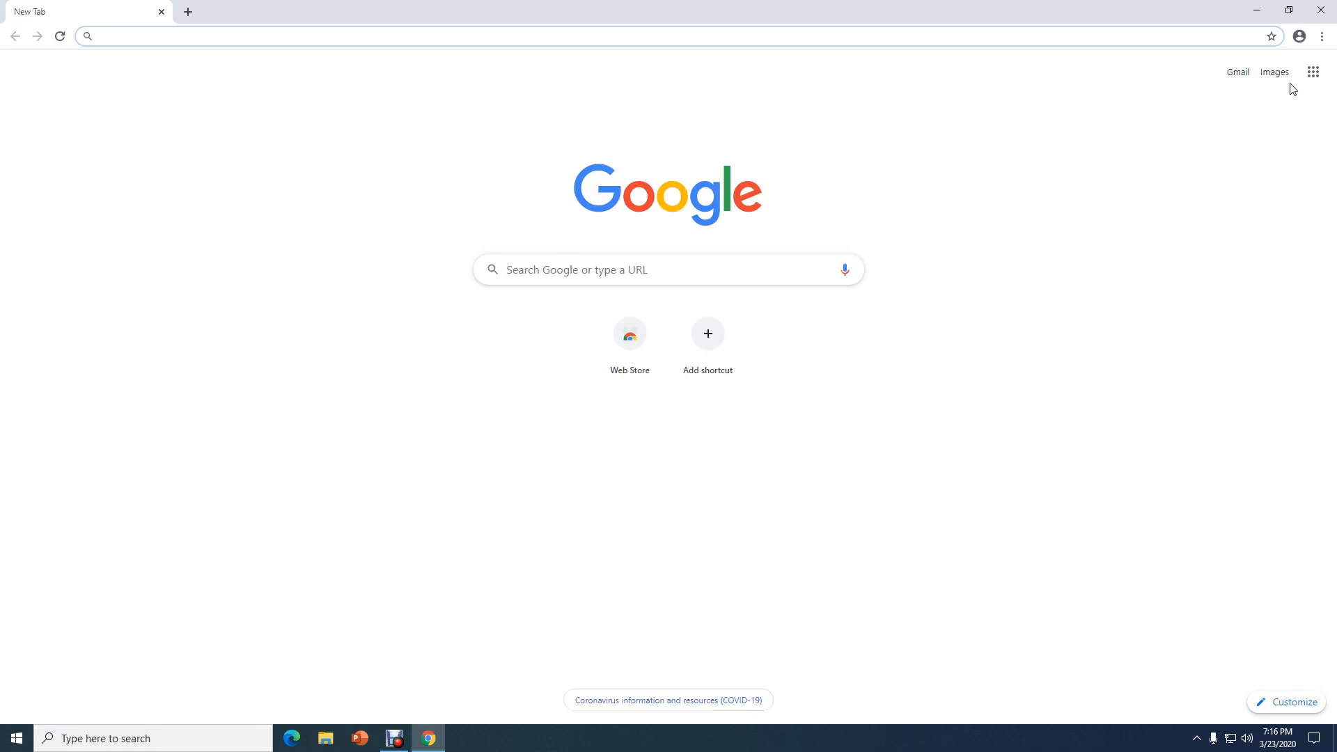
mouse_move(1297, 36)
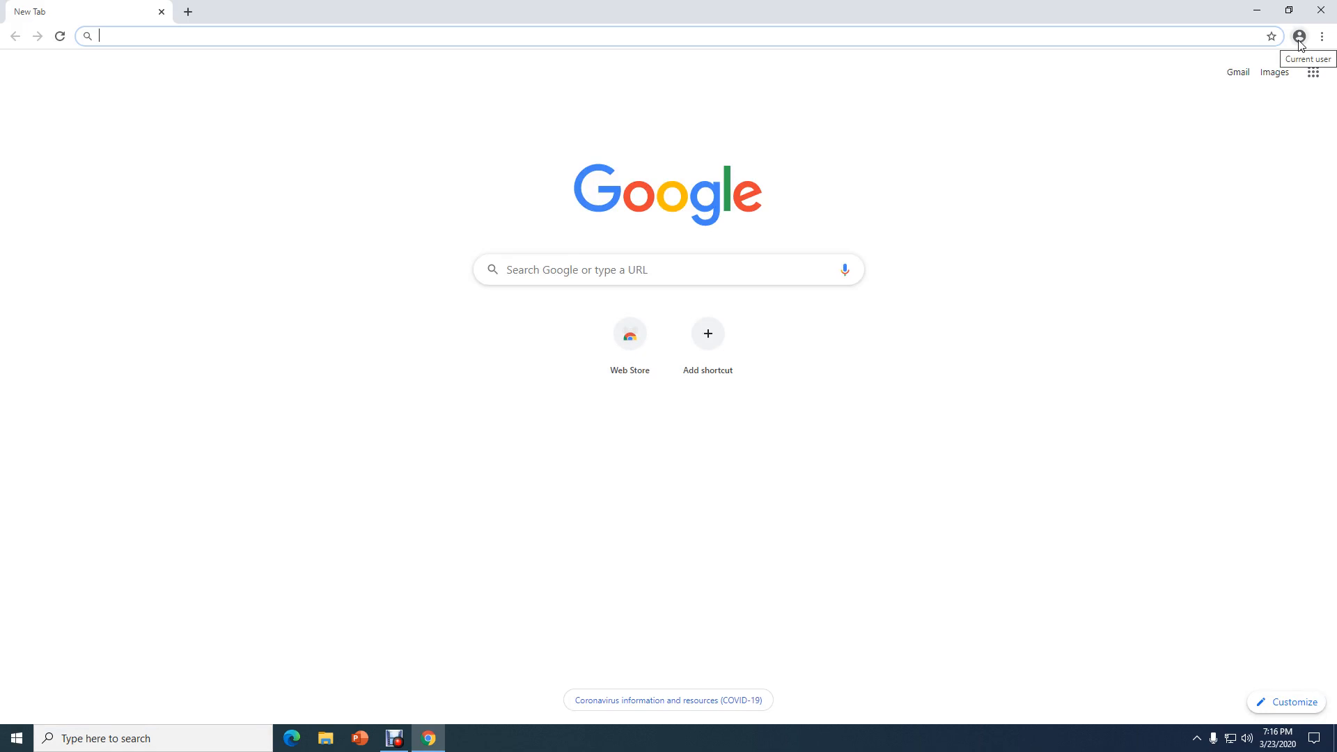
mouse_move(1296, 63)
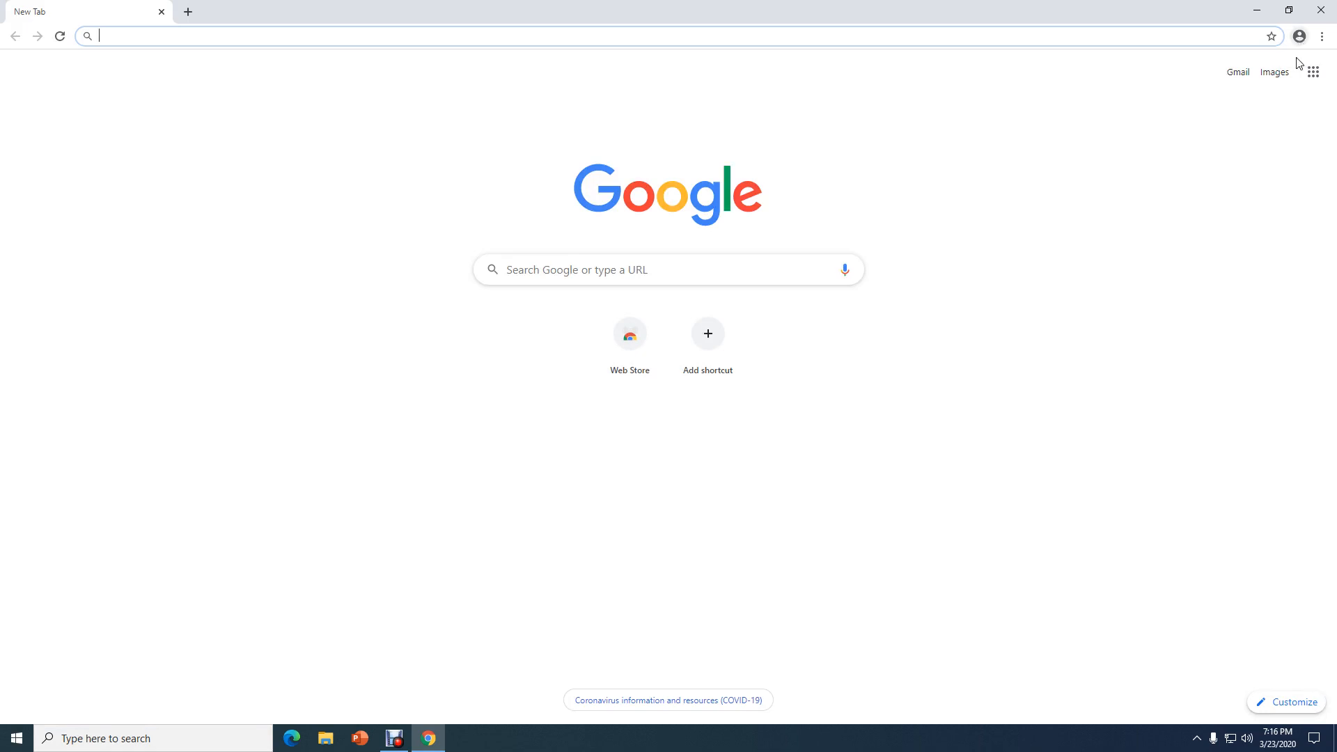
Show the profile menu, revealing the browser is not signed in.
click(1298, 36)
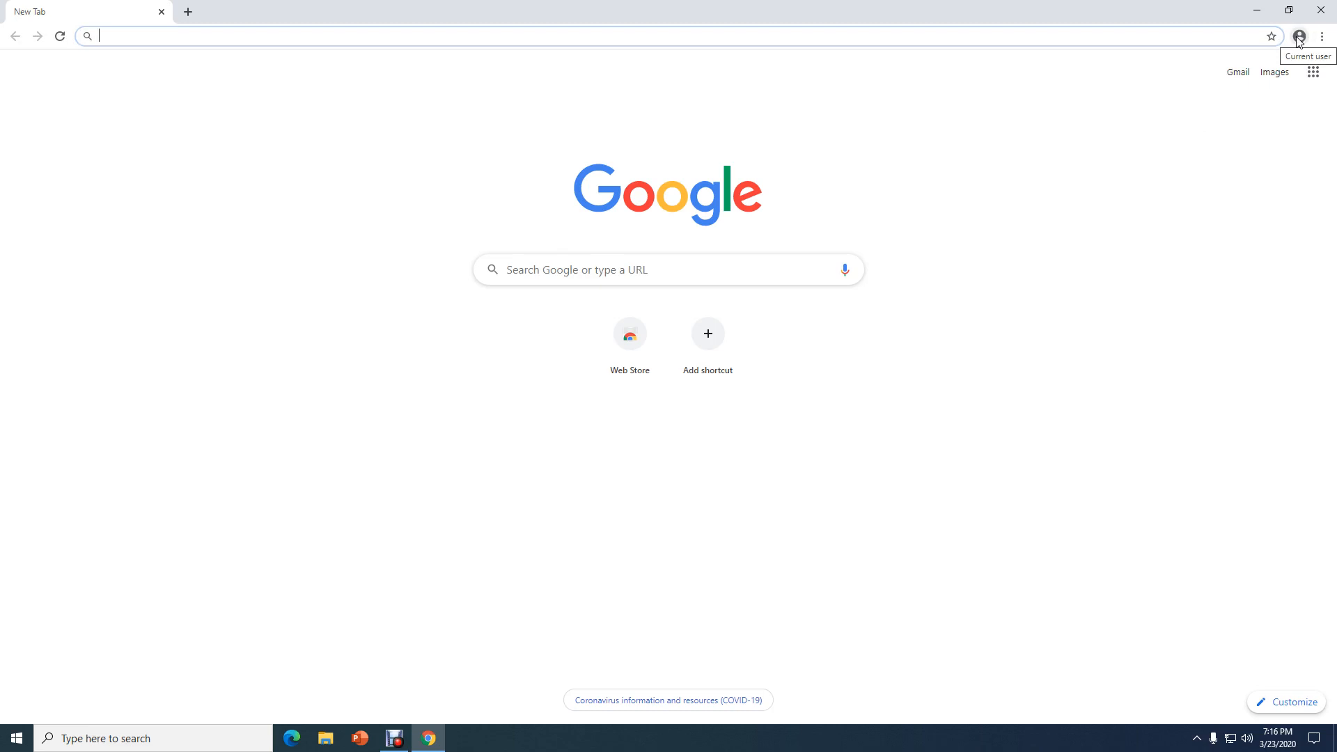
click(1298, 36)
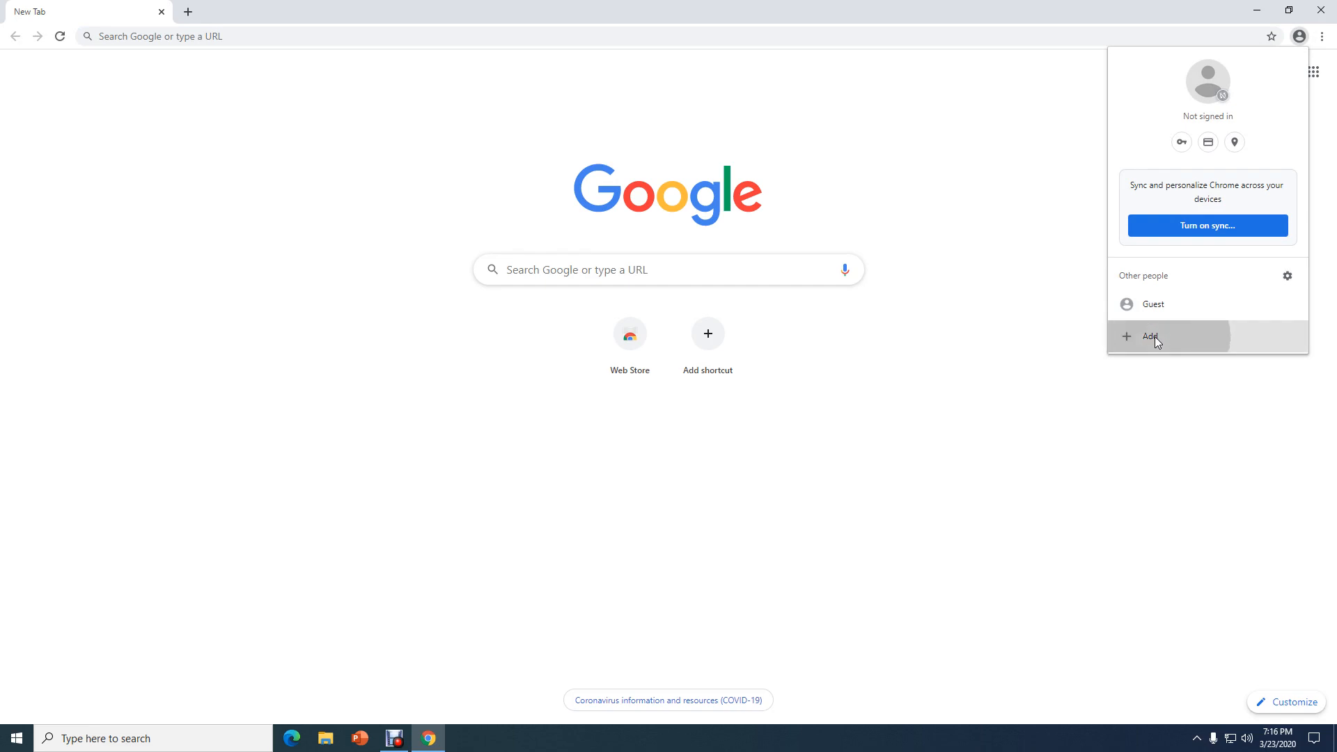
Add a new person named 'School' with the panda picture and a desktop shortcut.
click(1151, 336)
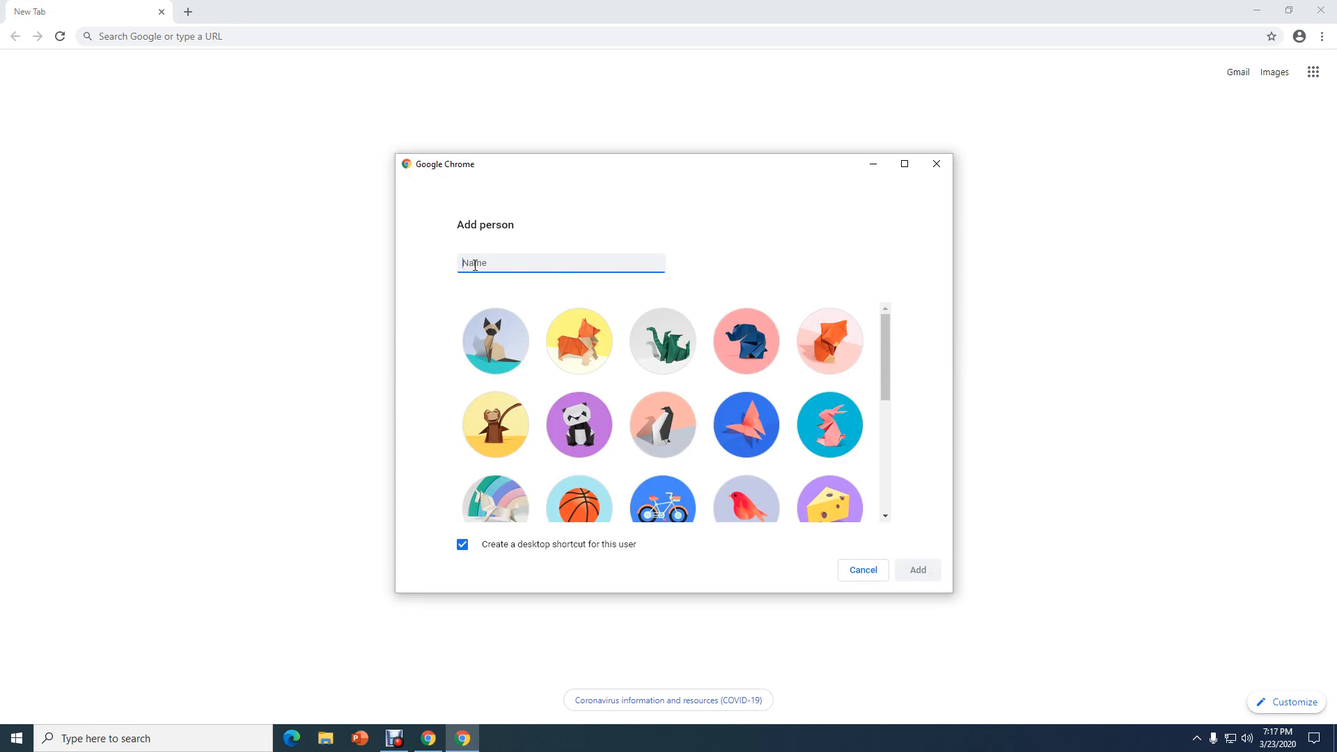
text(School)
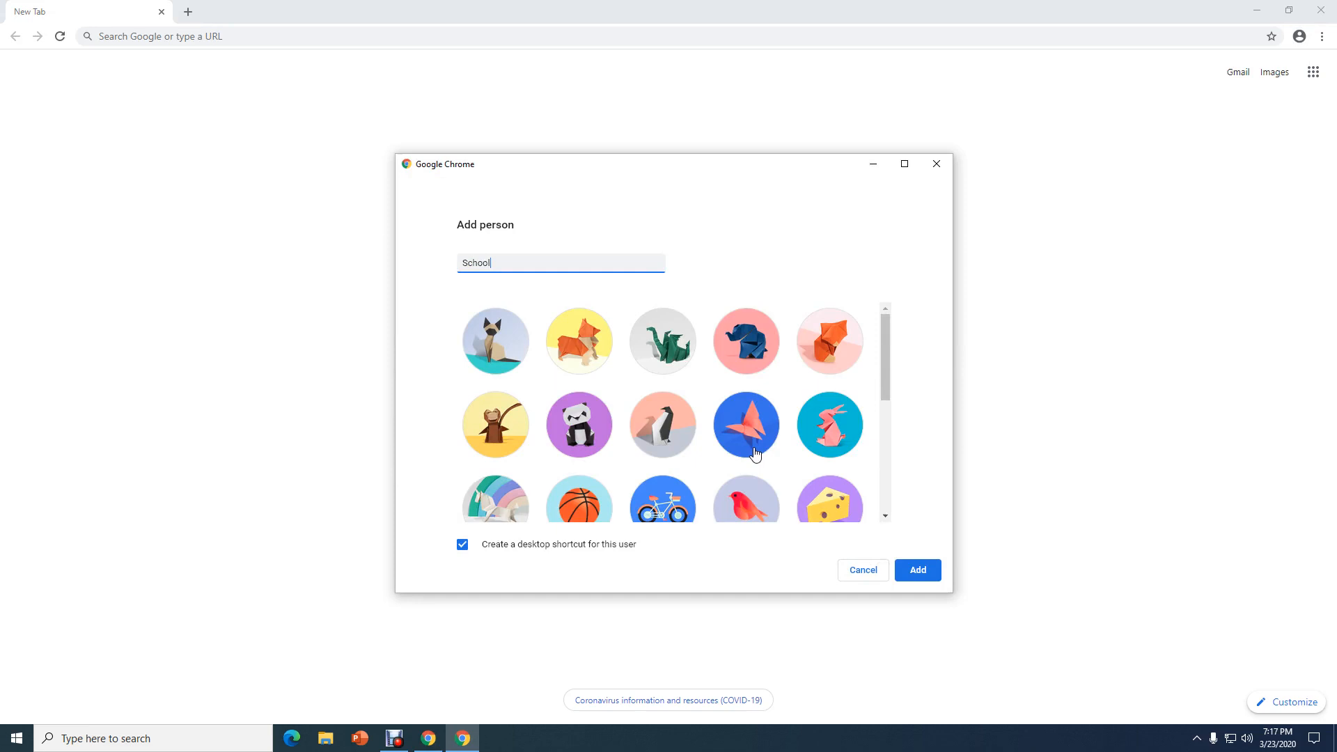
click(579, 425)
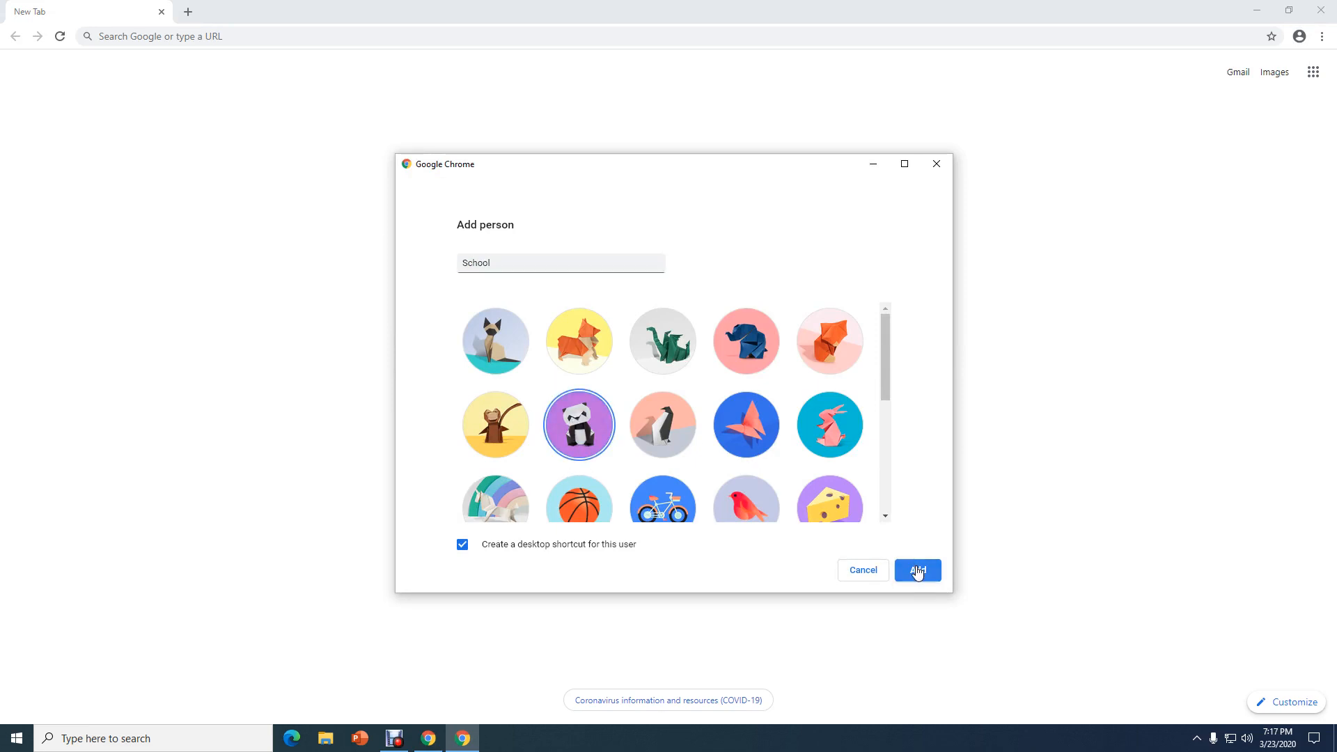
click(918, 569)
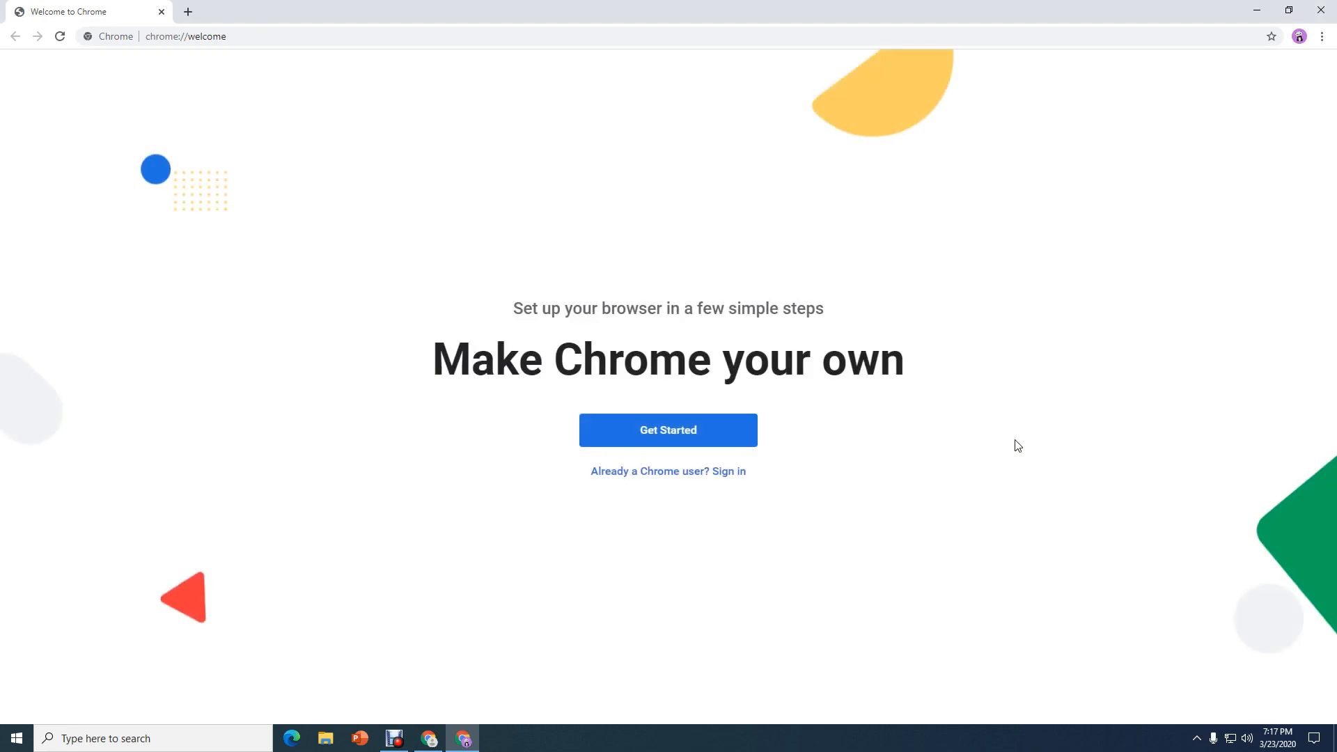
mouse_move(556, 189)
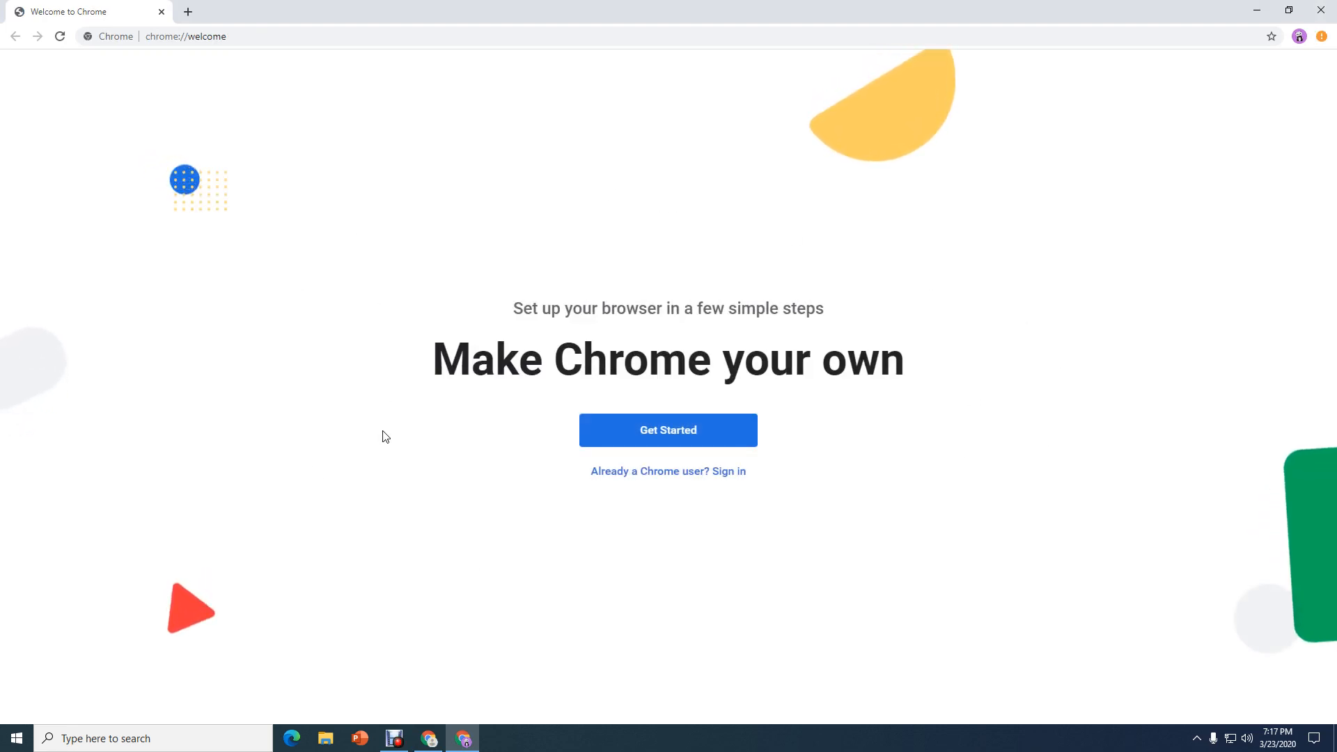
mouse_move(443, 476)
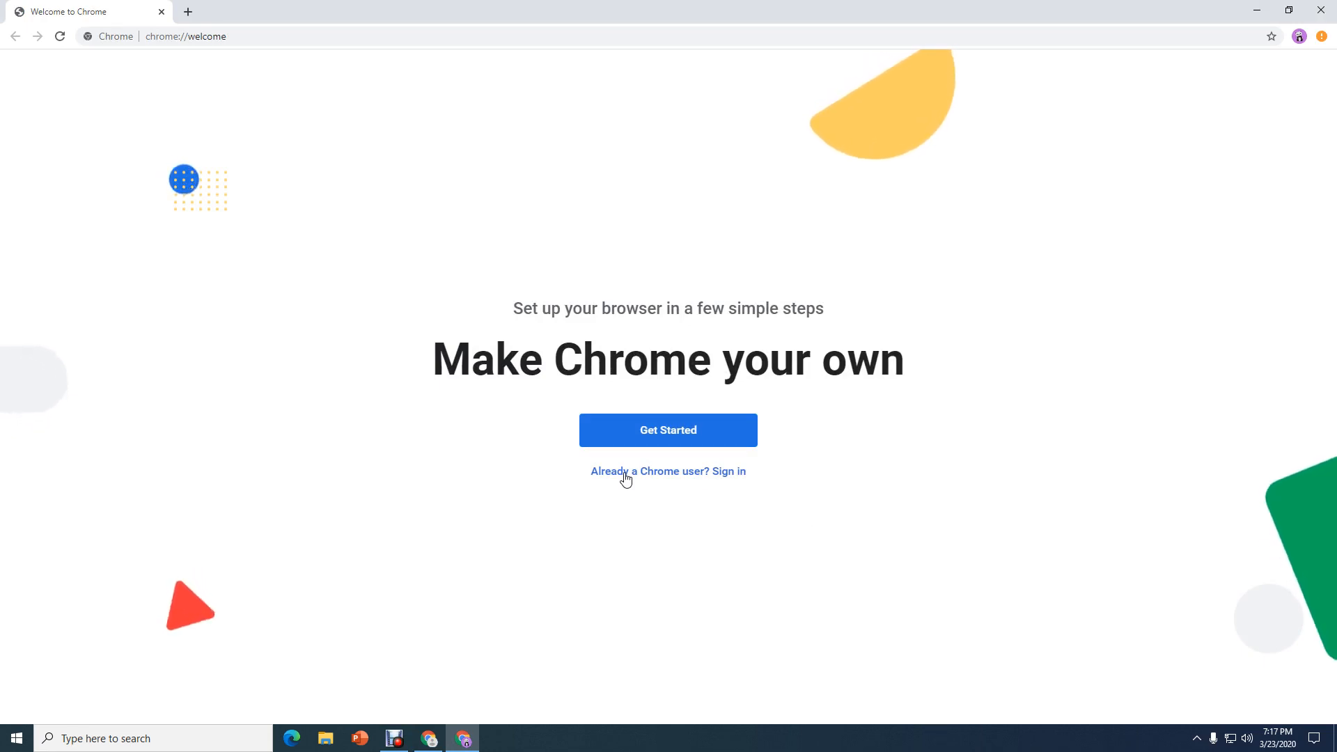
Choose 'Already a Chrome user? Sign in' to reach the Sign in to Chrome page.
click(668, 471)
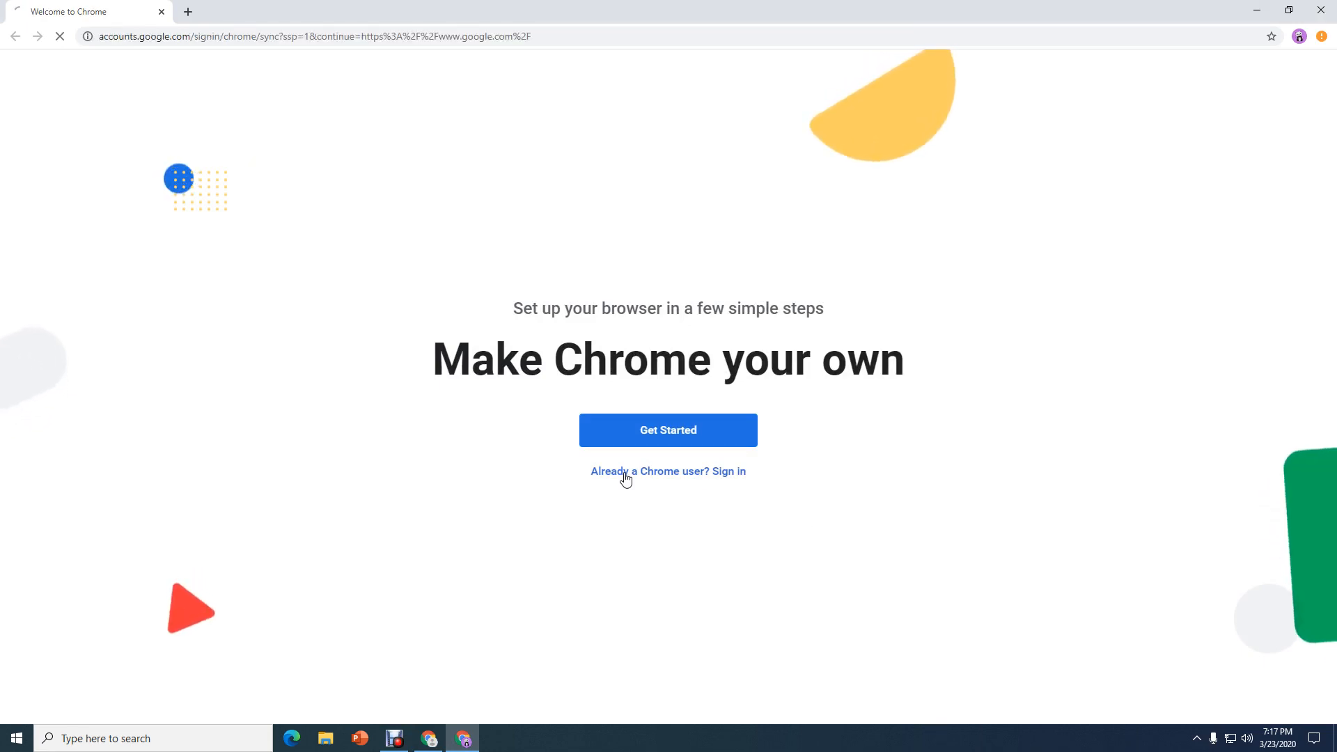
click(667, 471)
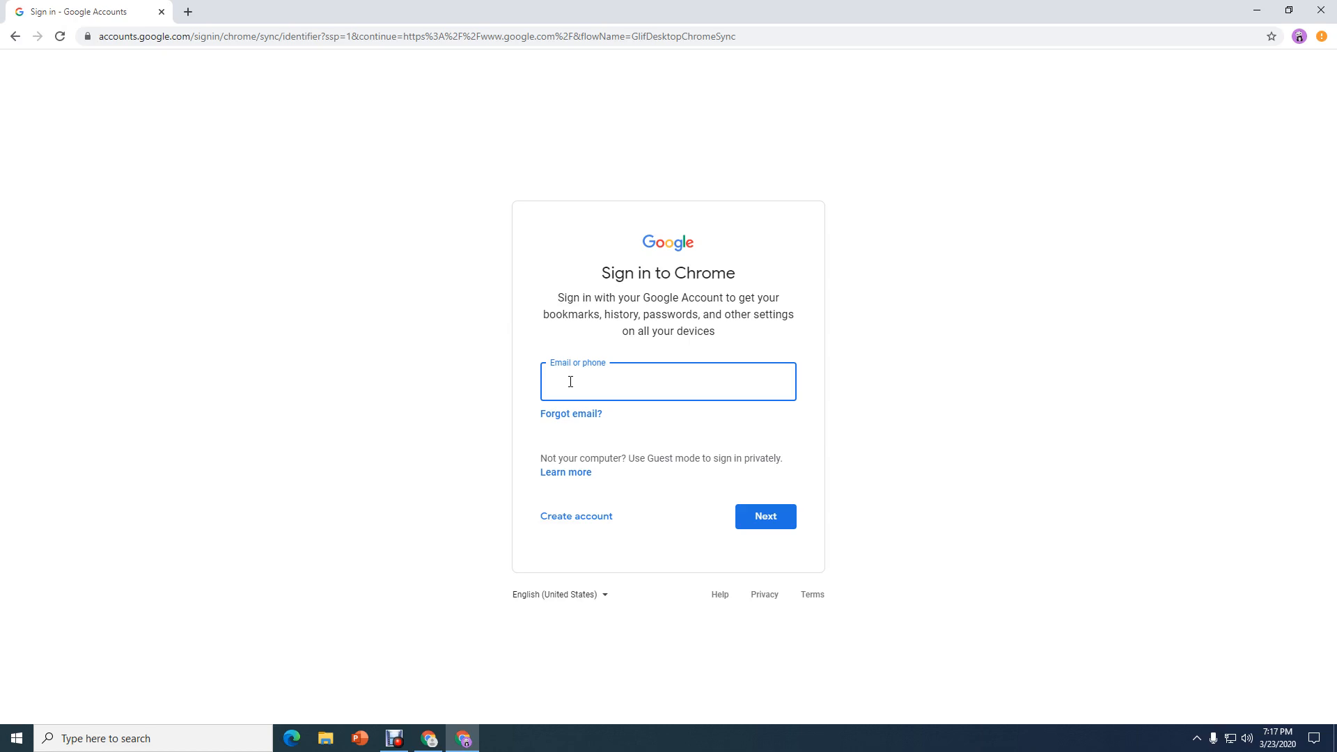
click(667, 381)
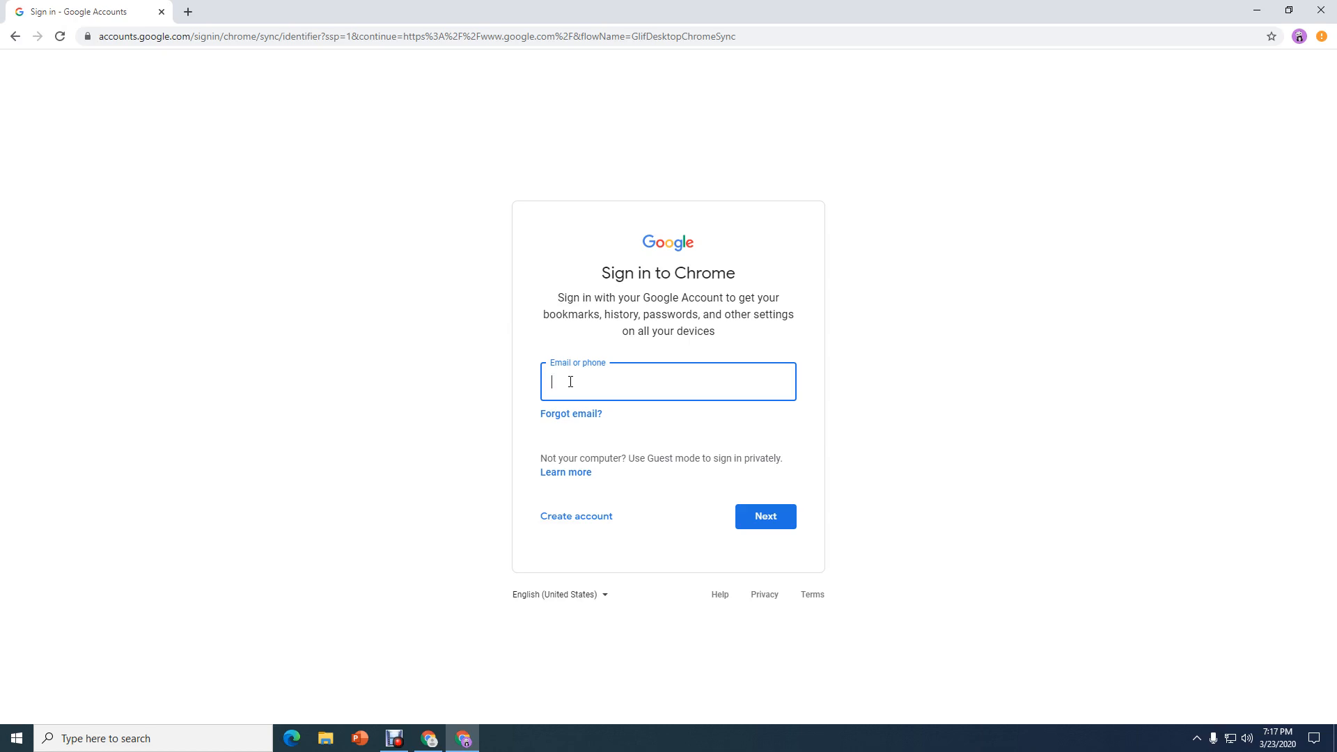
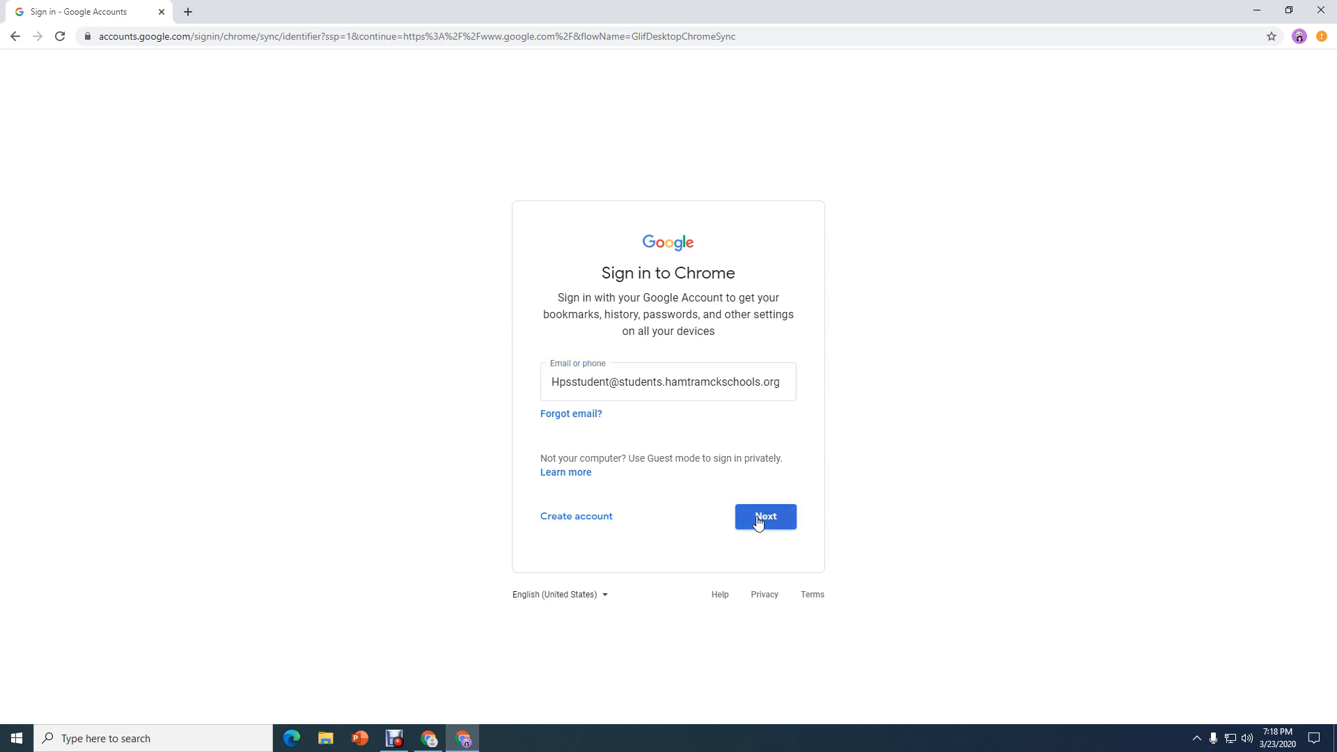
click(763, 515)
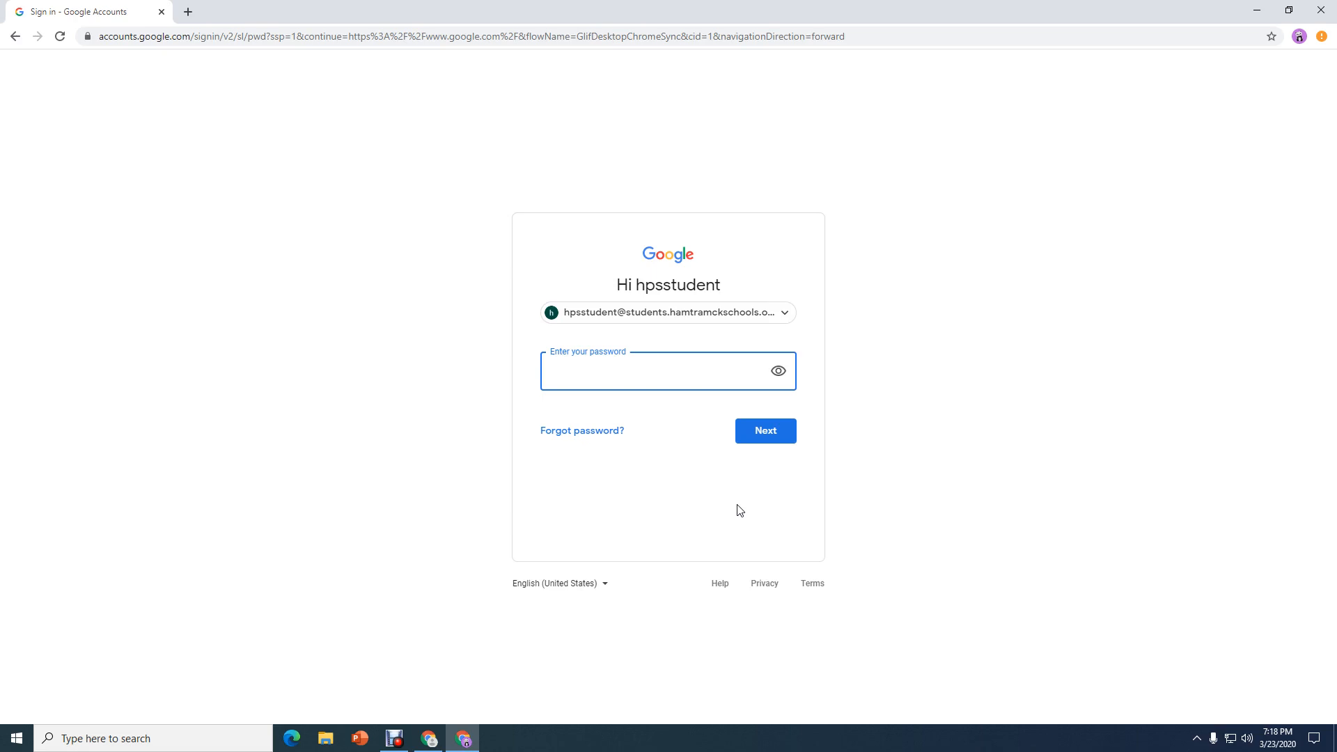
Enter the school account password and submit it to complete sign-in.
click(667, 371)
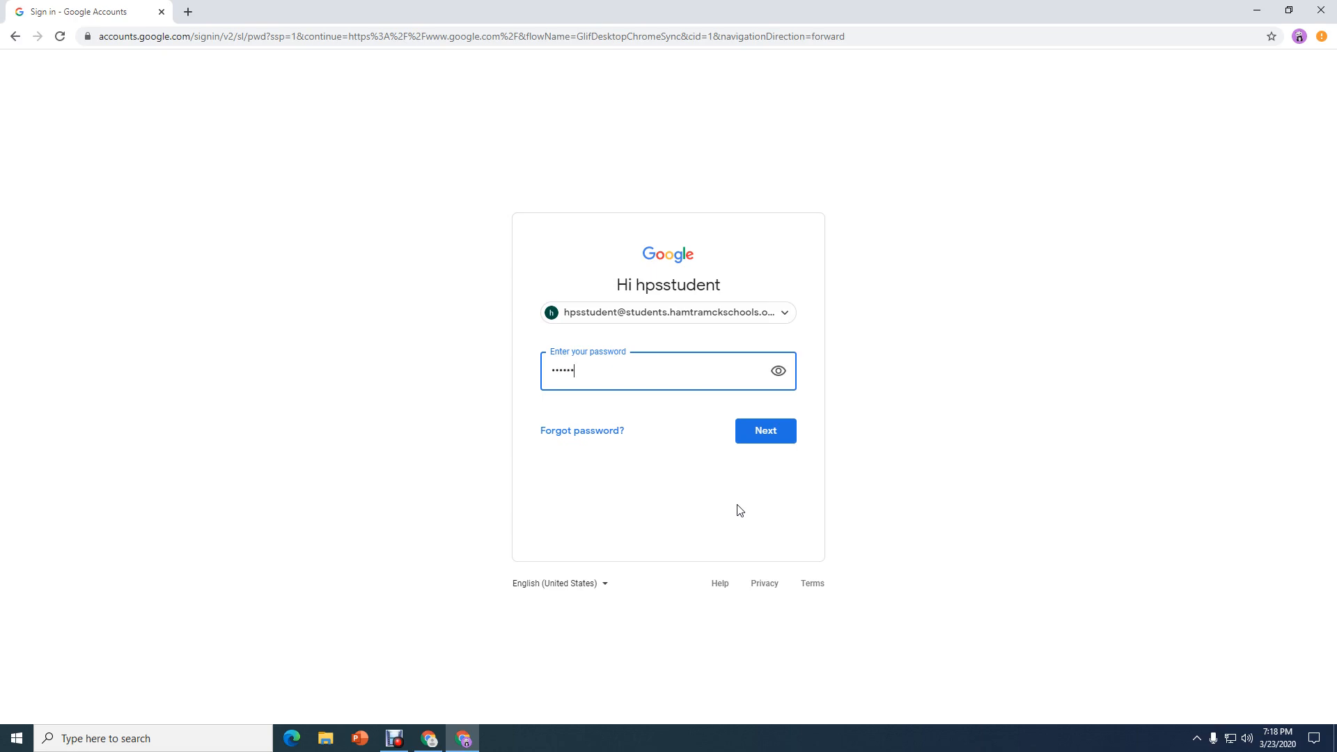
click(765, 430)
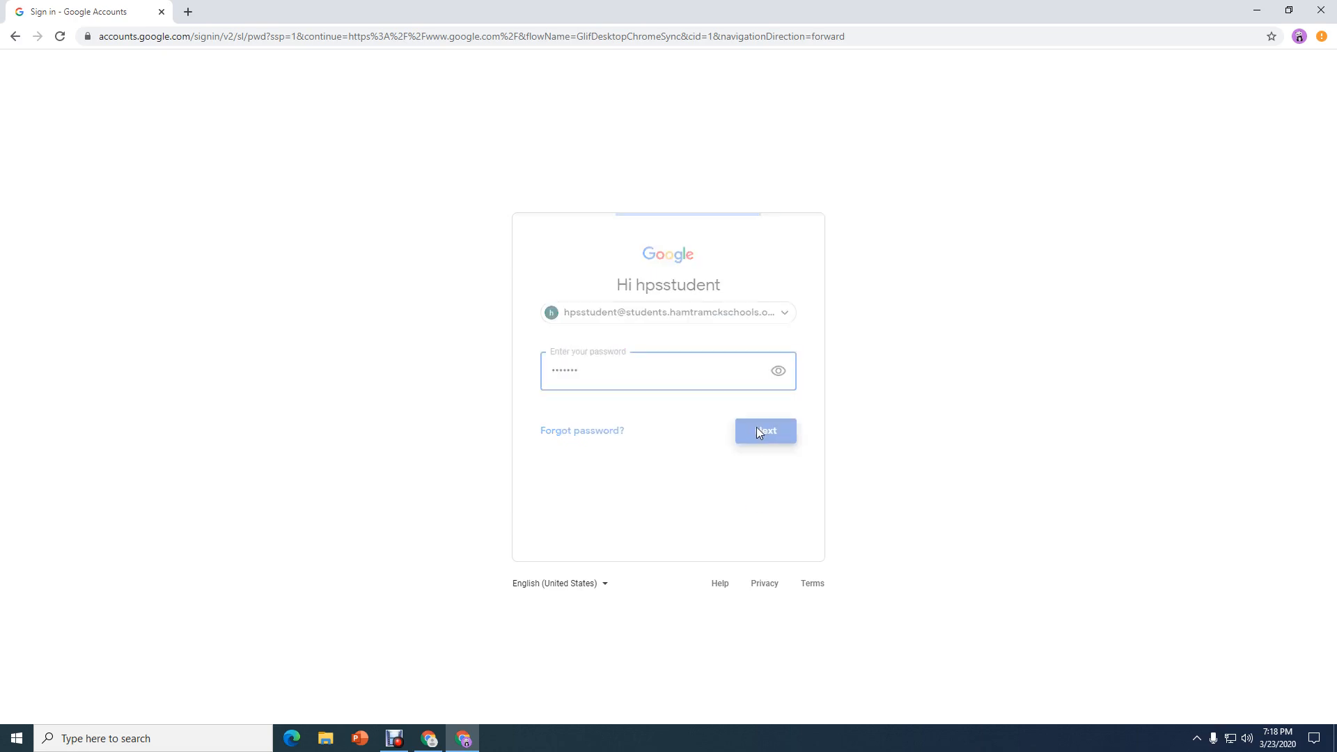
click(765, 430)
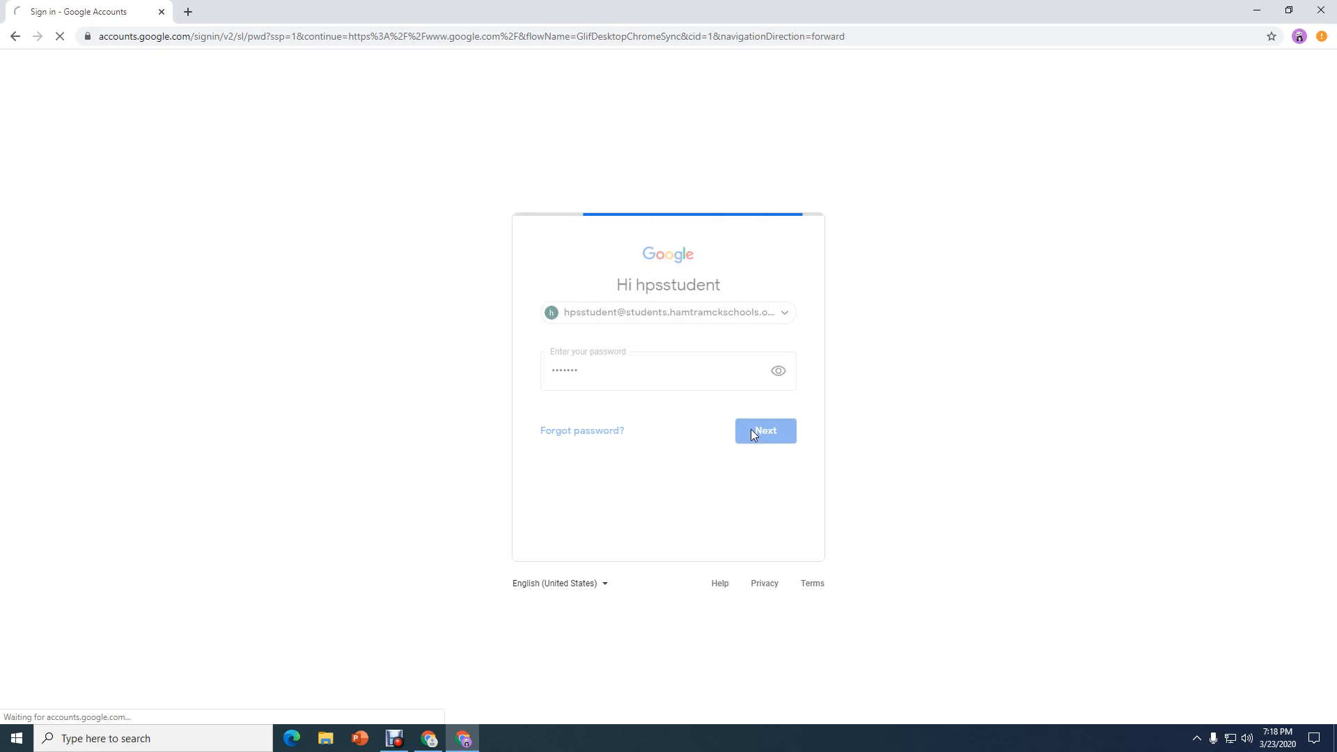
click(765, 431)
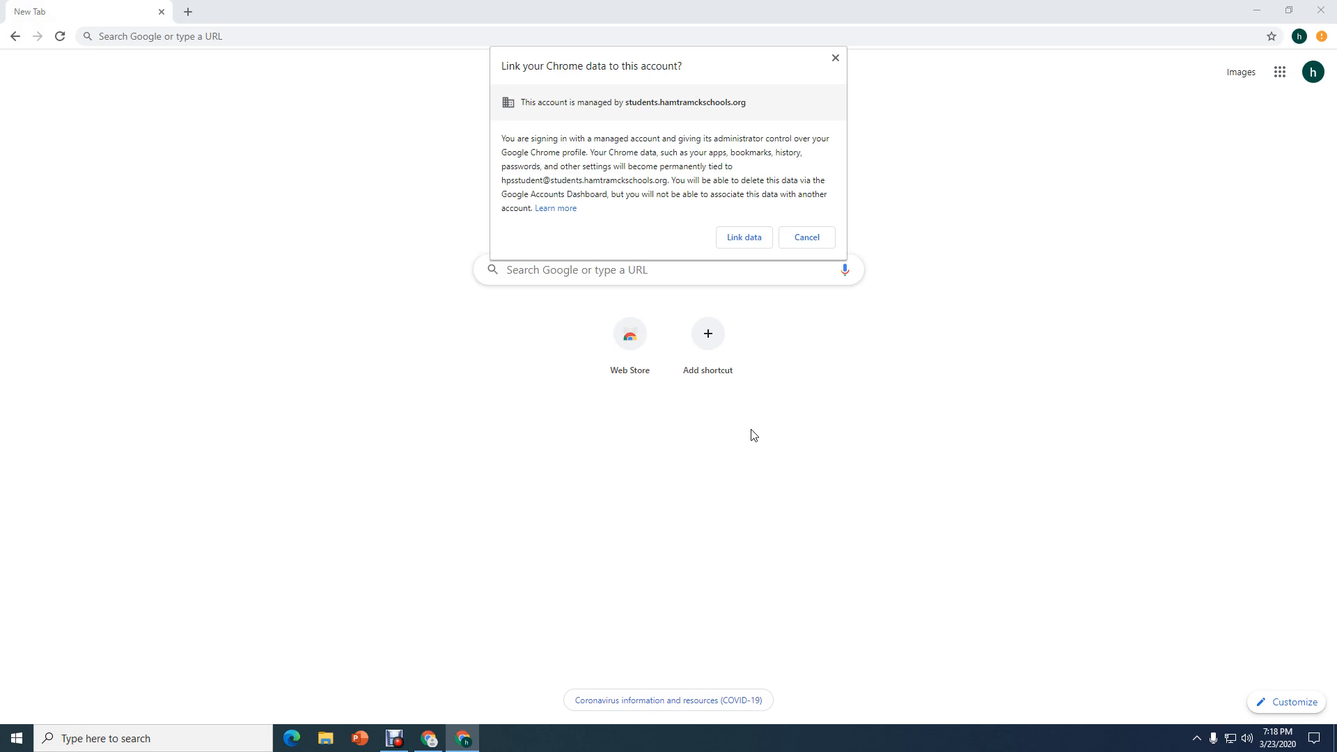
mouse_move(760, 429)
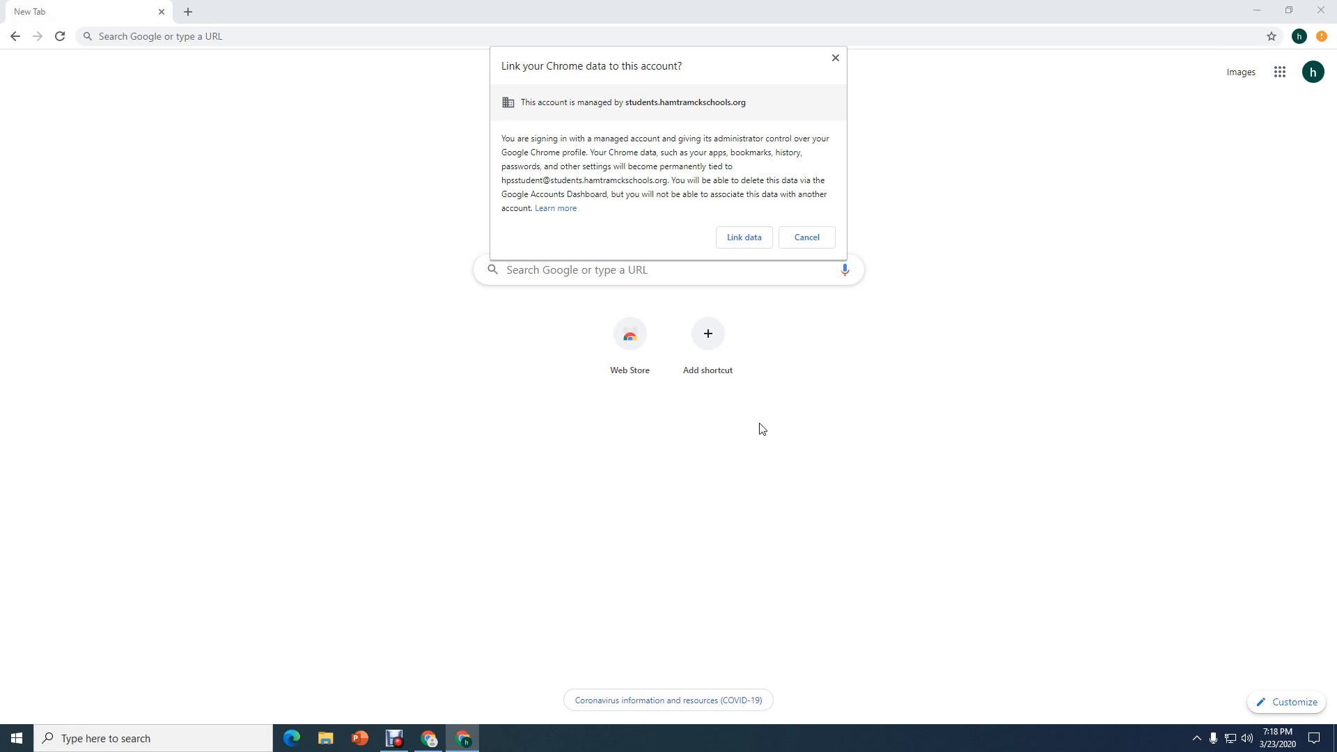
mouse_move(723, 435)
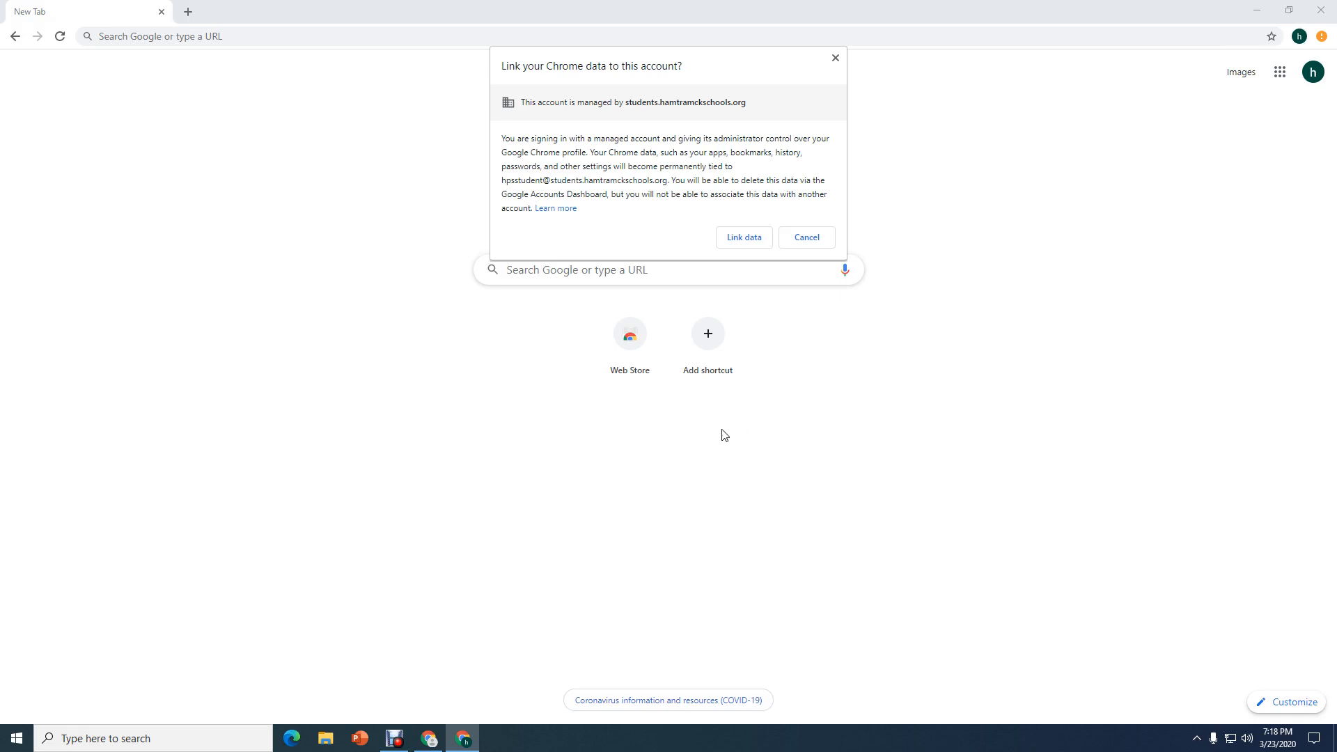
mouse_move(693, 284)
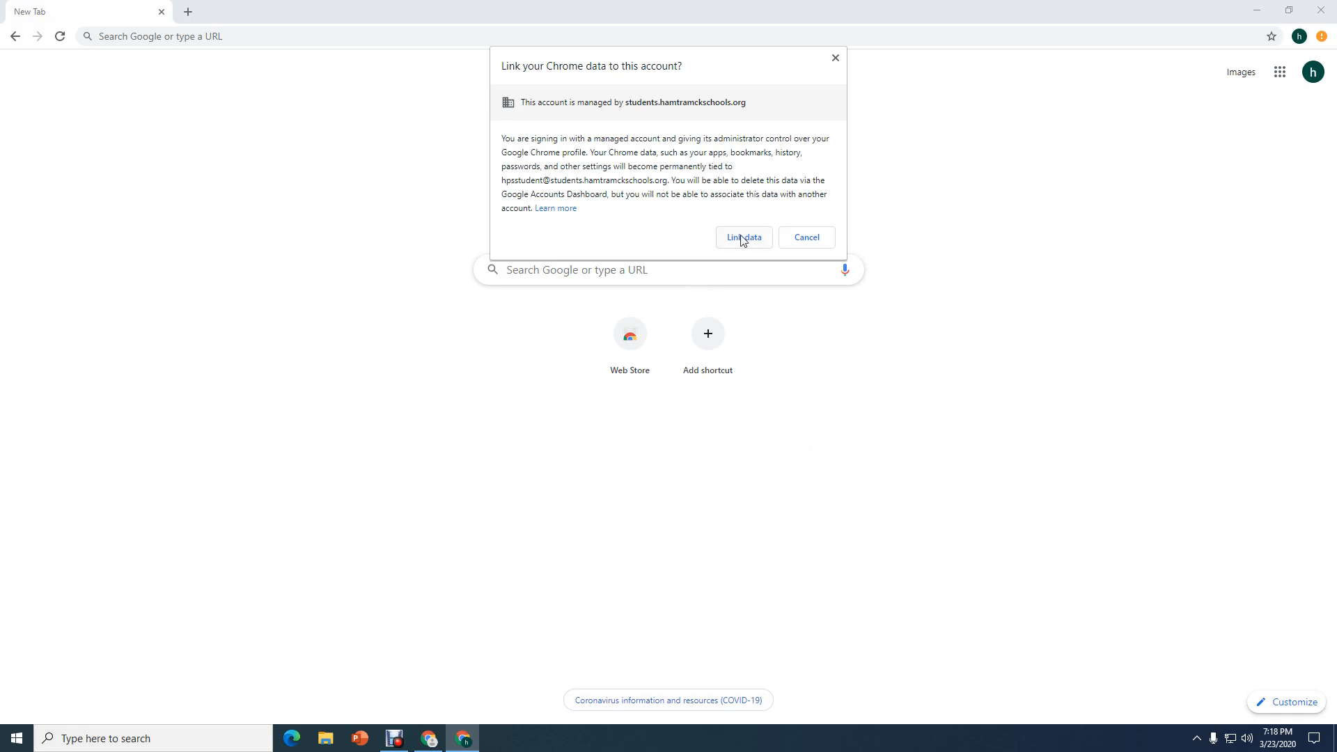
Link Chrome data to the managed school account and confirm 'Yes, I'm in' to turn on sync.
click(740, 237)
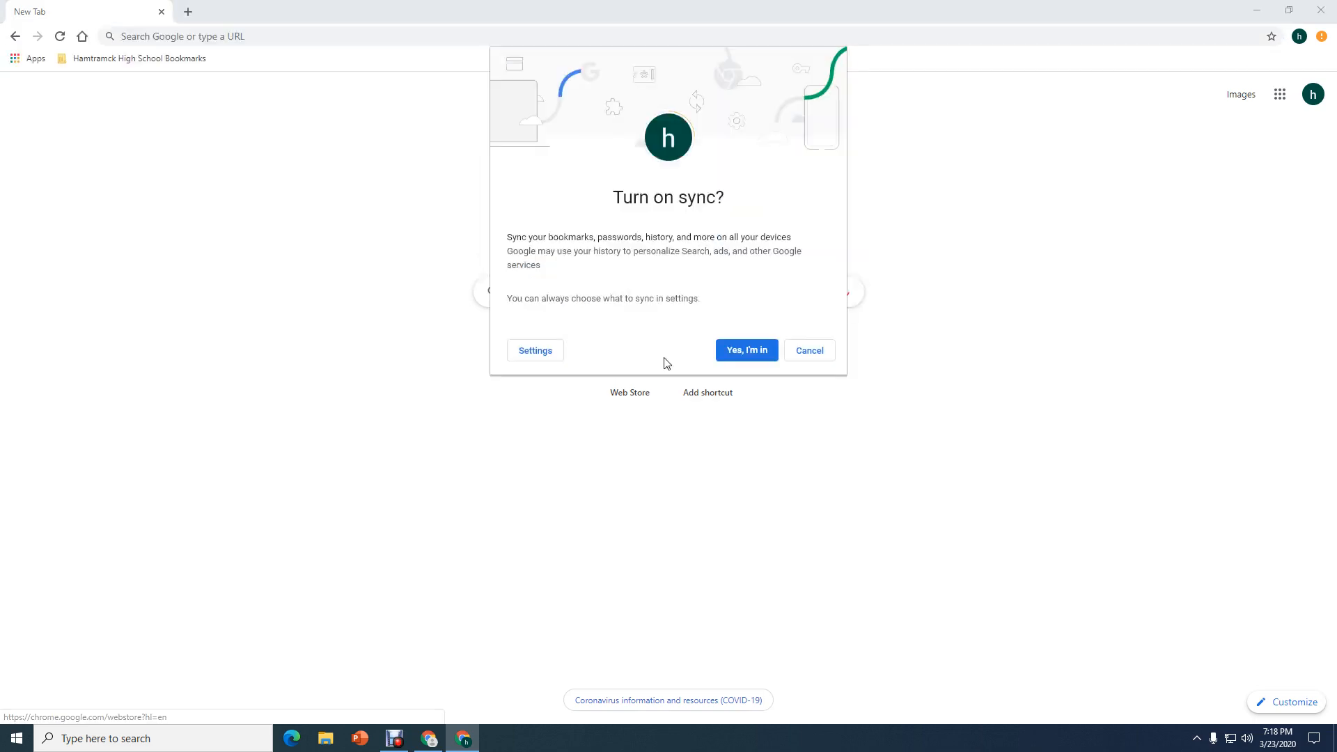
mouse_move(598, 207)
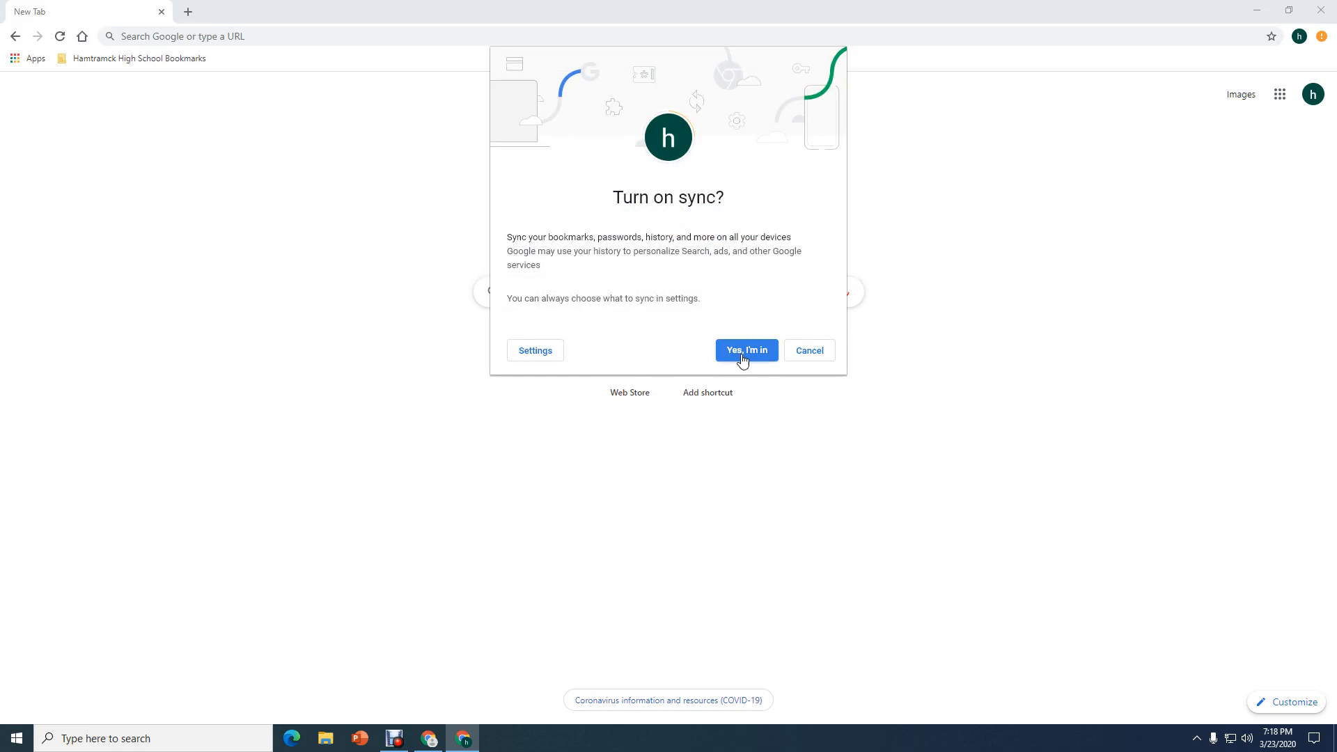
click(744, 351)
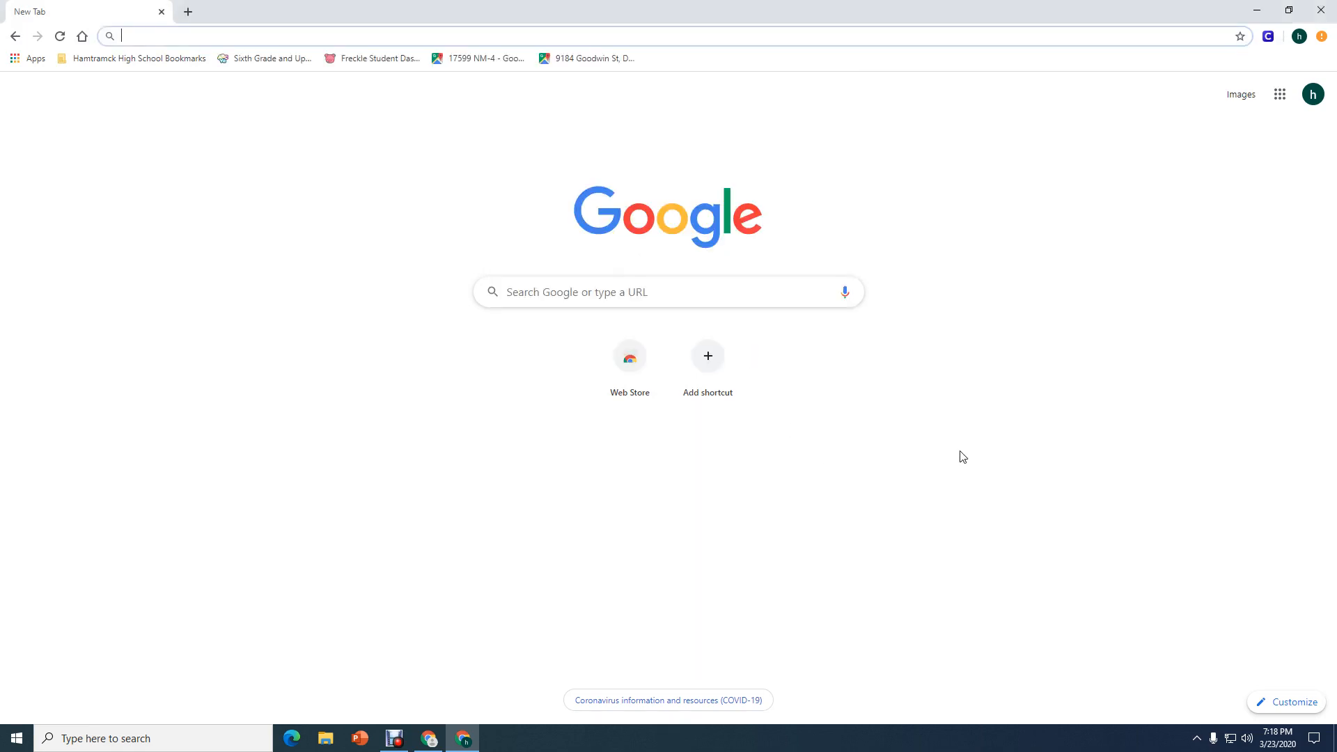
mouse_move(1293, 74)
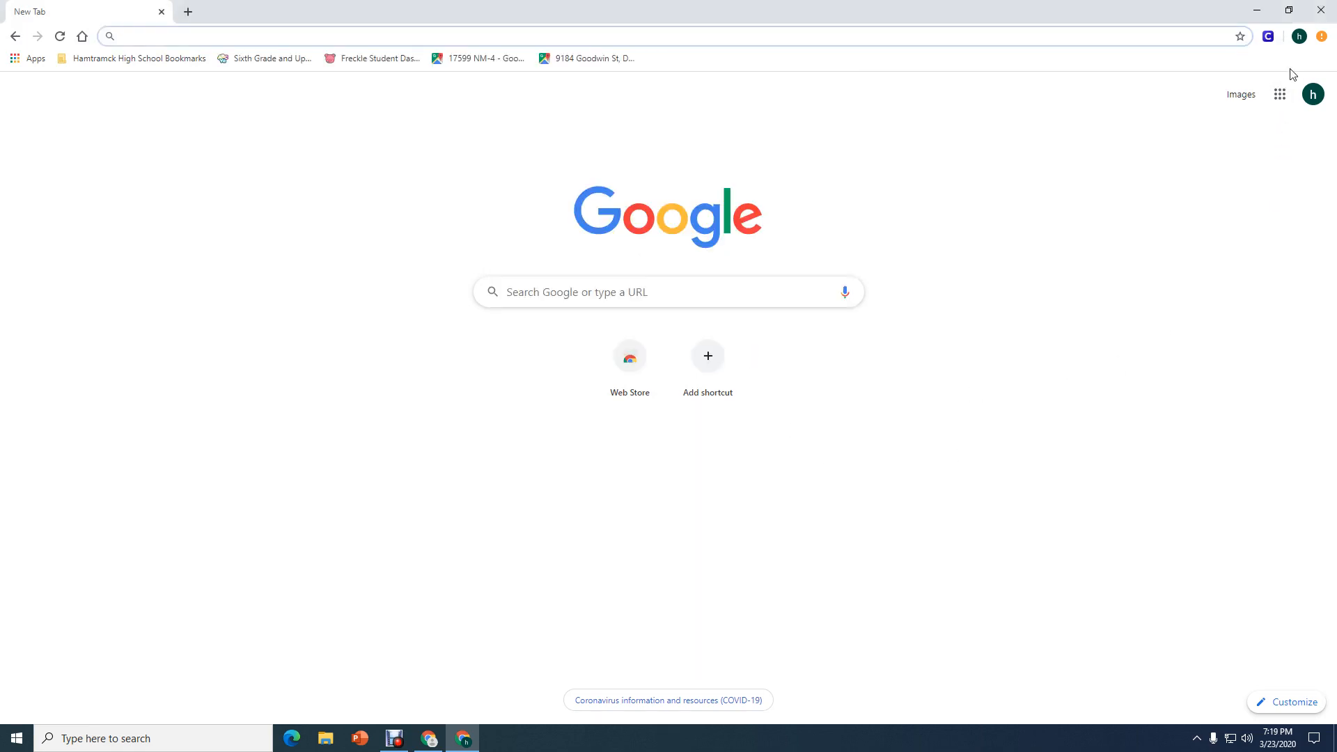
mouse_move(1296, 37)
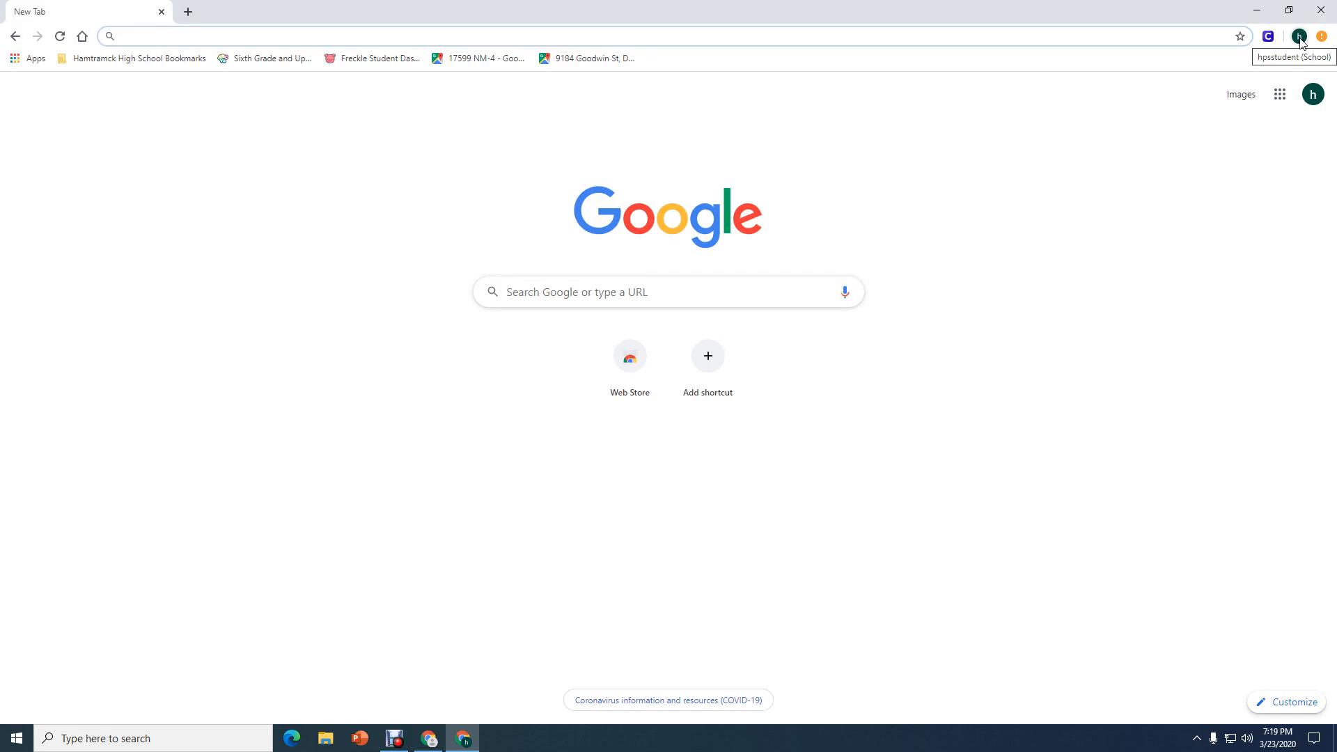
mouse_move(1304, 128)
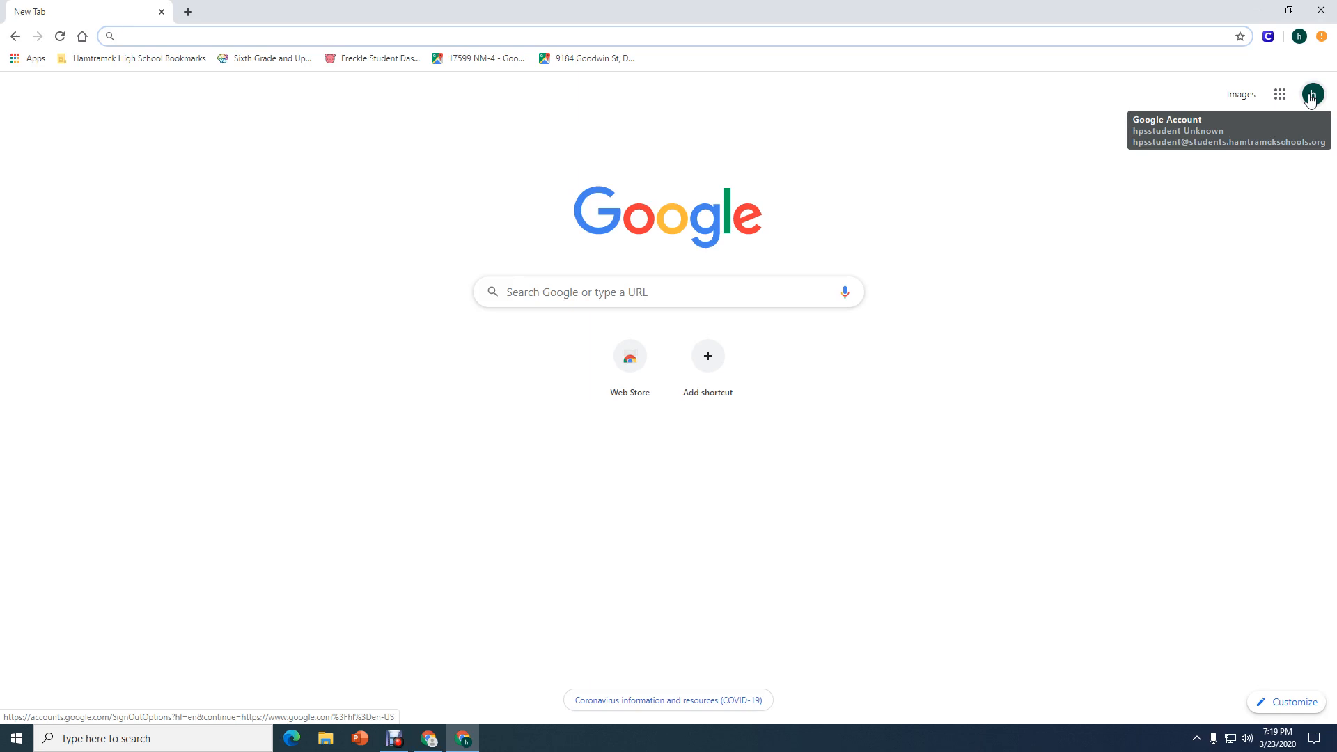
mouse_move(973, 119)
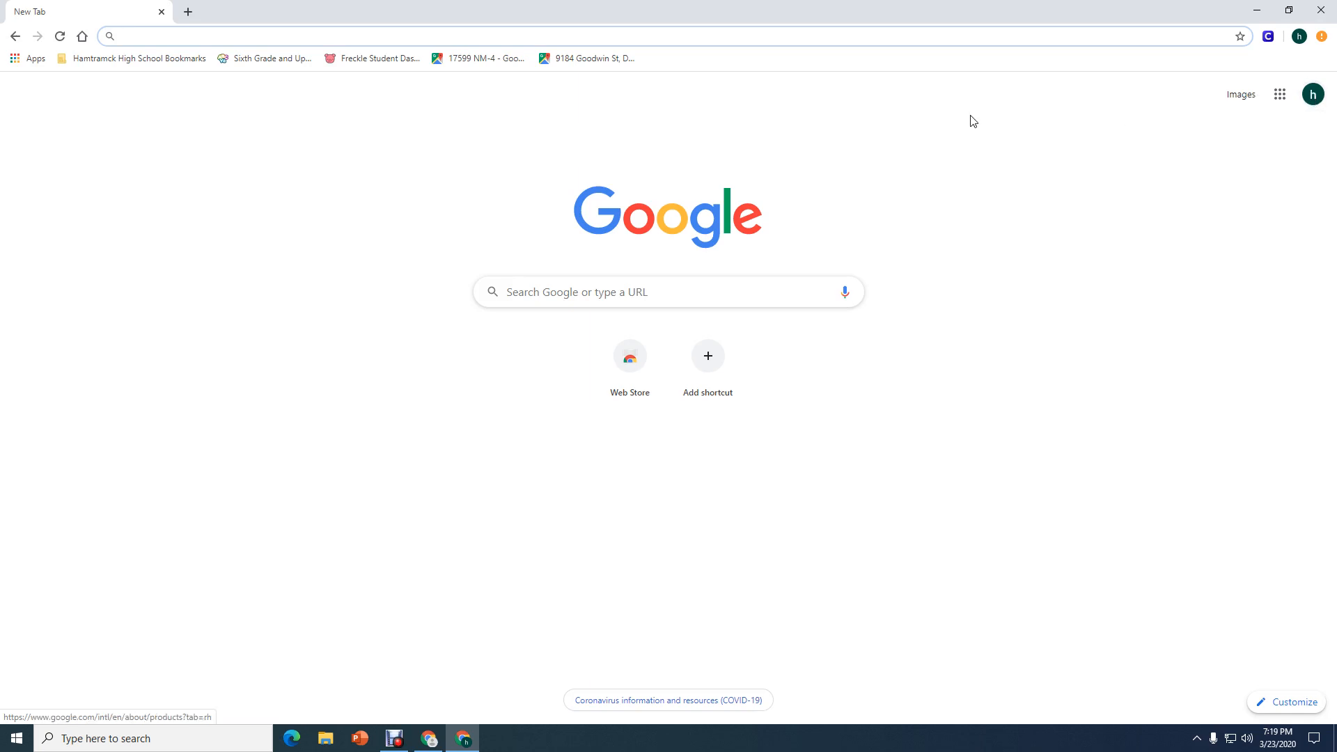
mouse_move(122, 69)
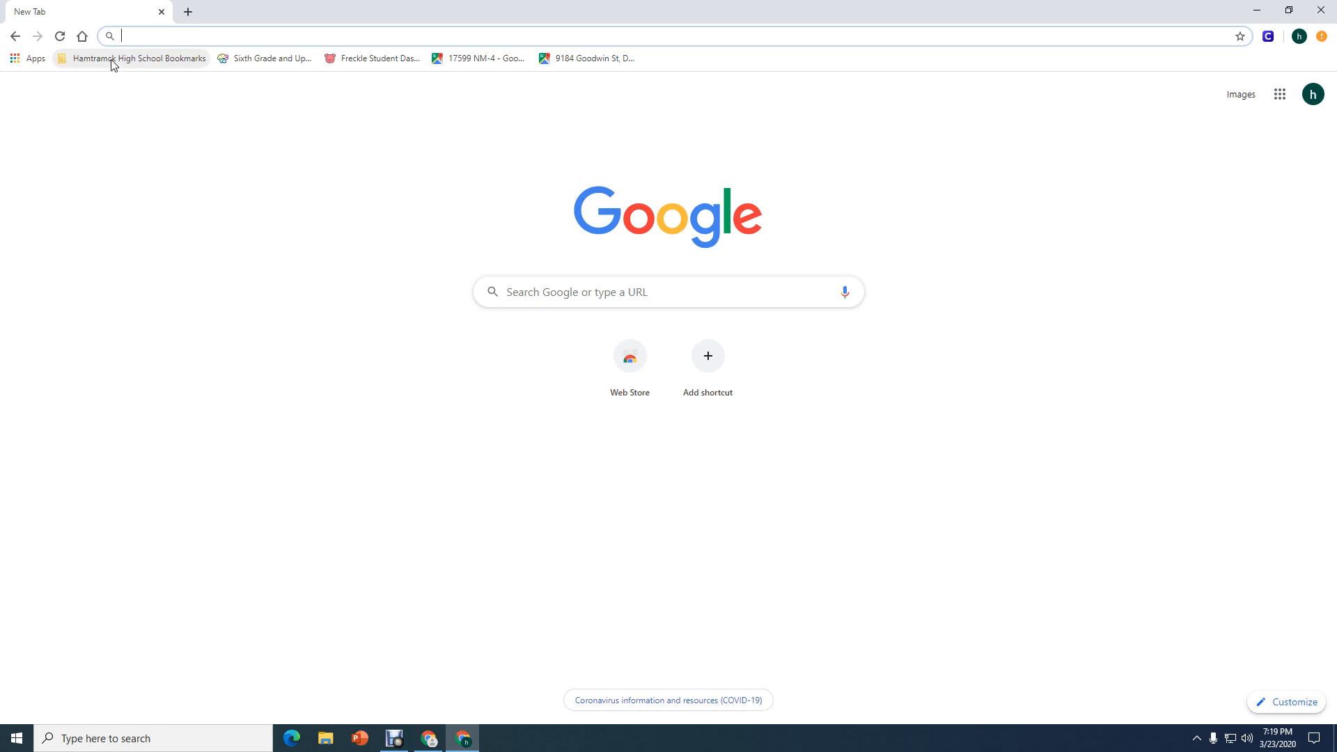
mouse_move(111, 69)
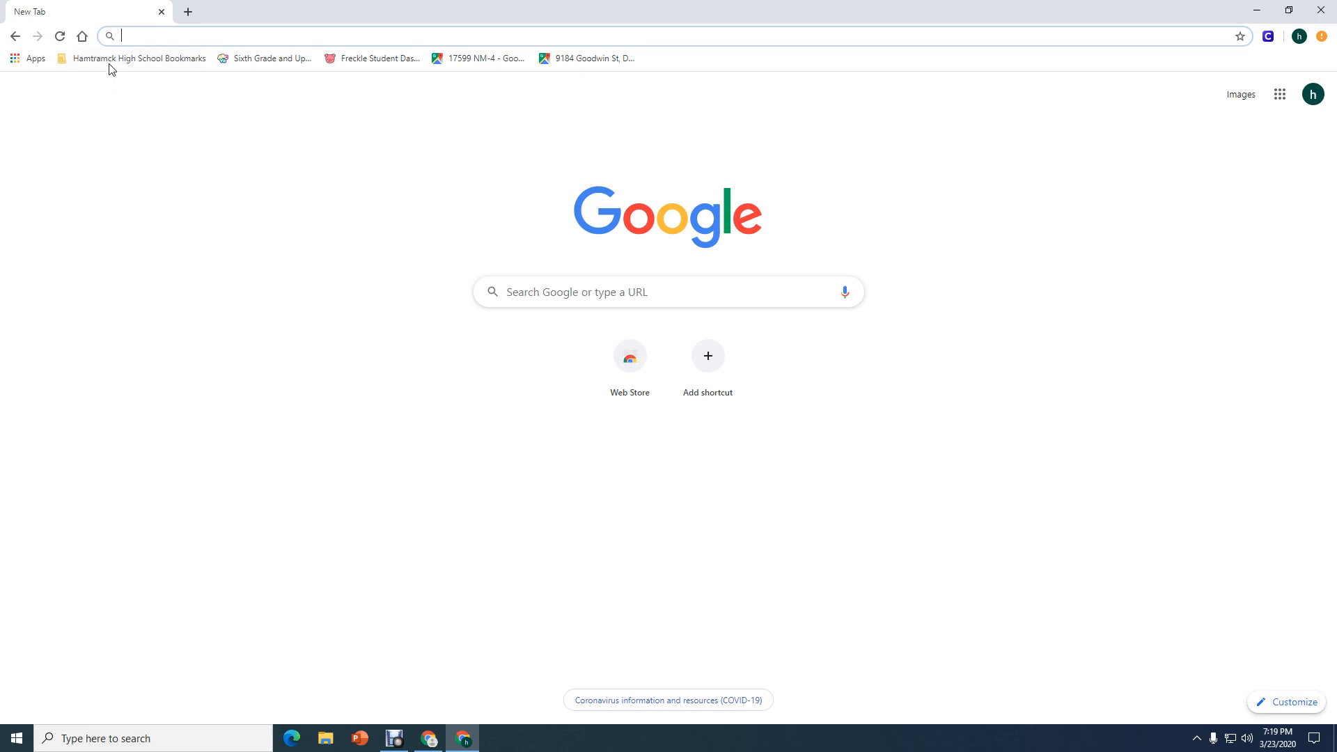
click(137, 59)
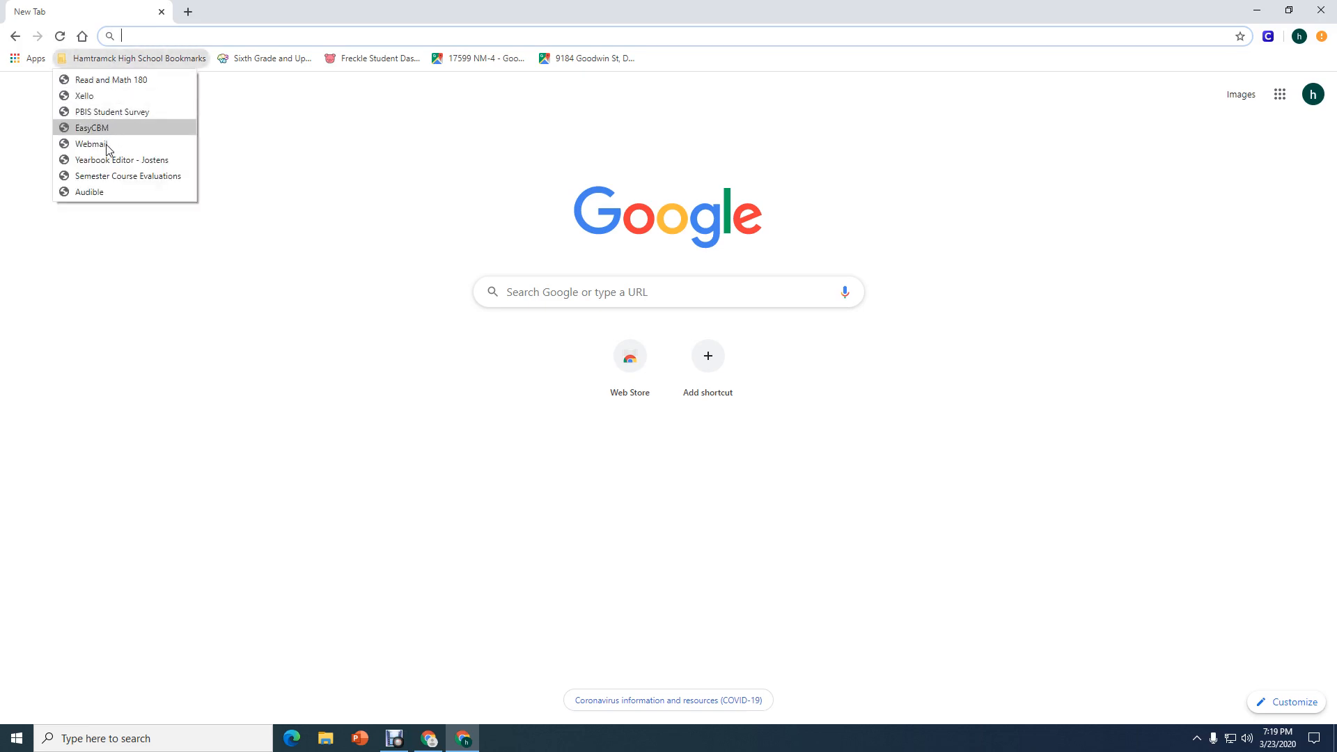
mouse_move(109, 79)
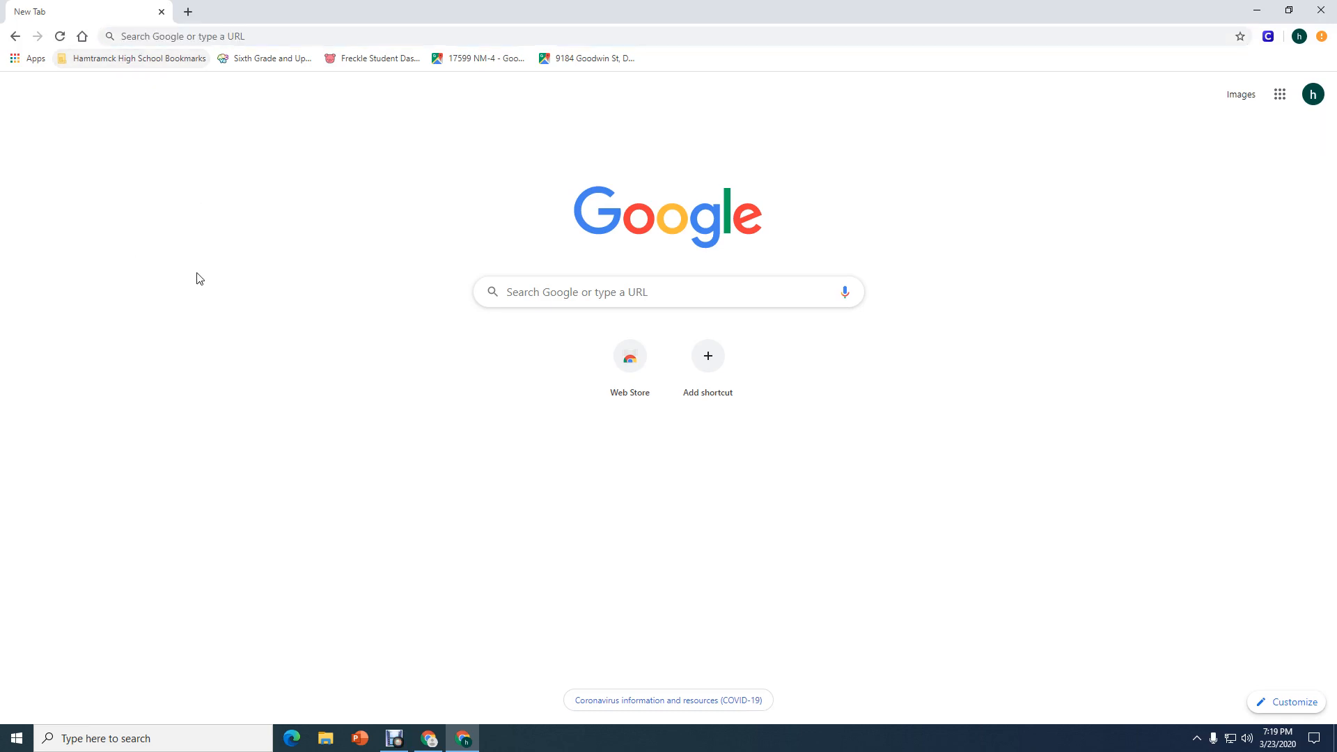
mouse_move(1184, 151)
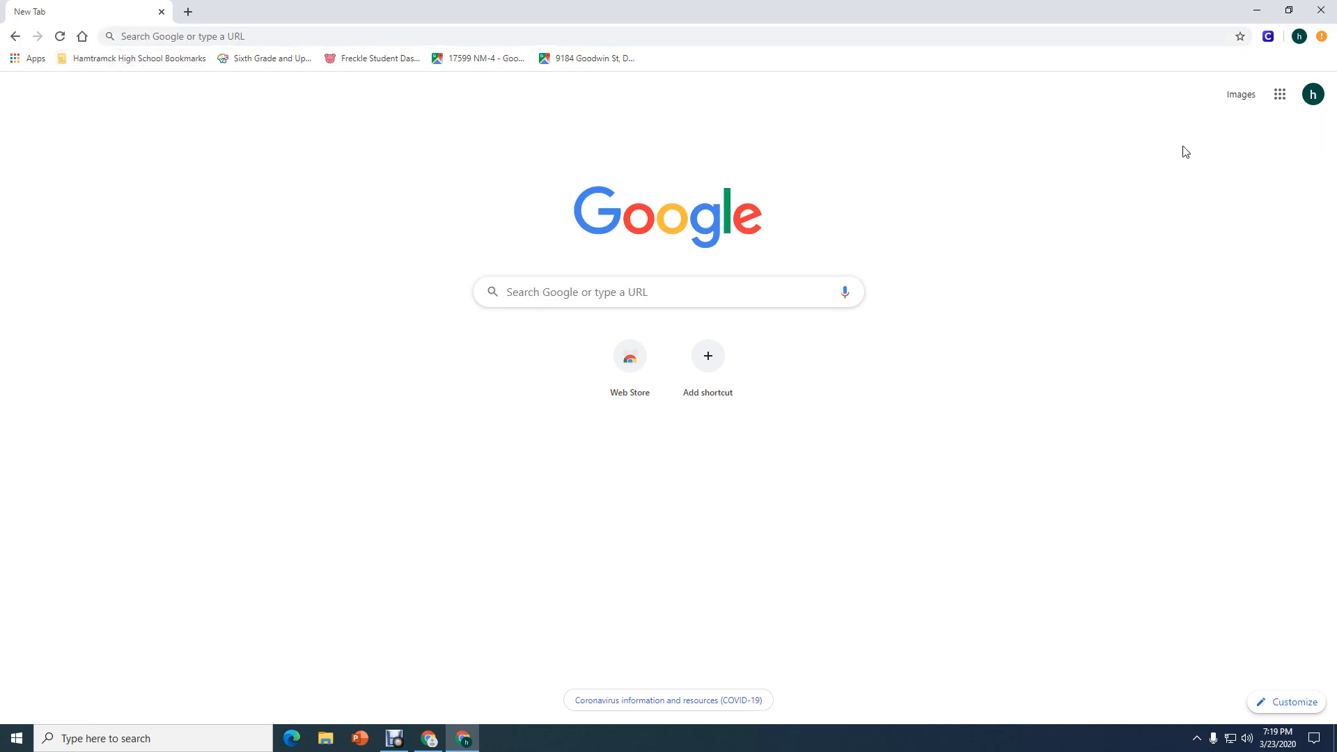
mouse_move(1278, 94)
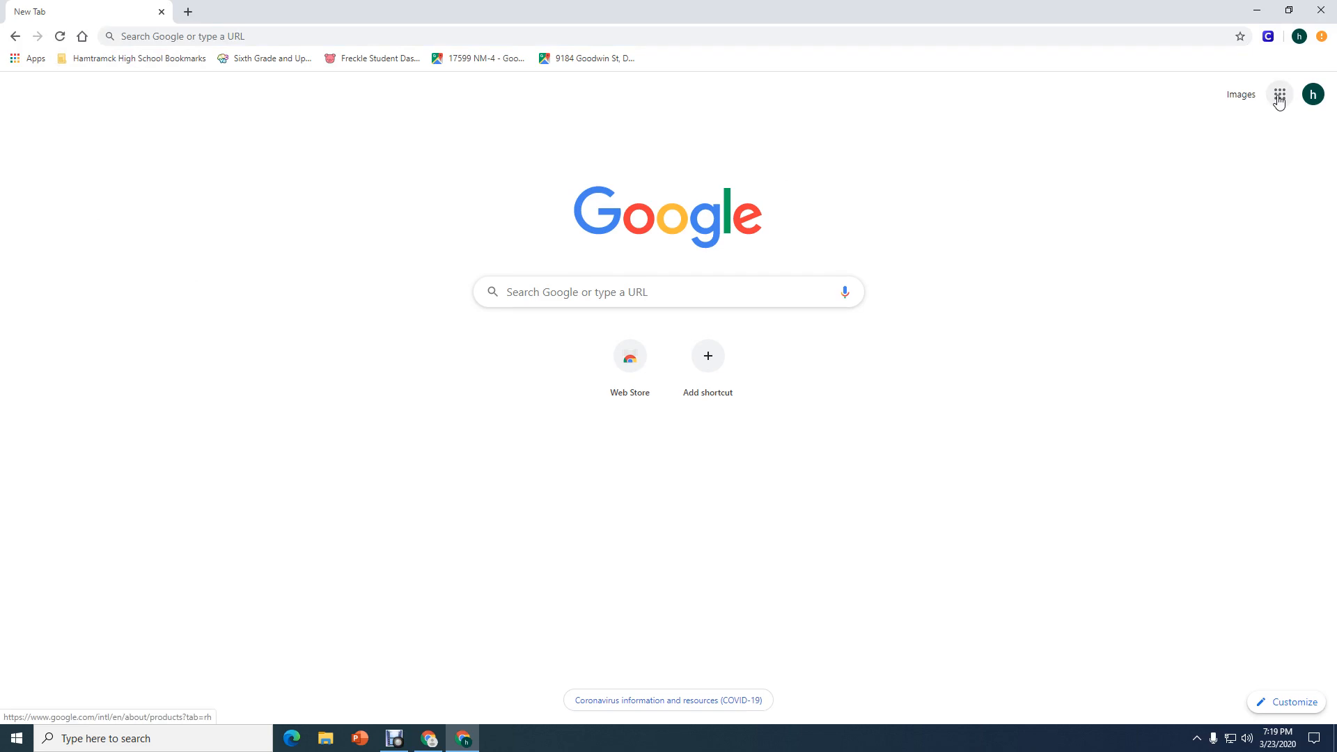
click(1278, 94)
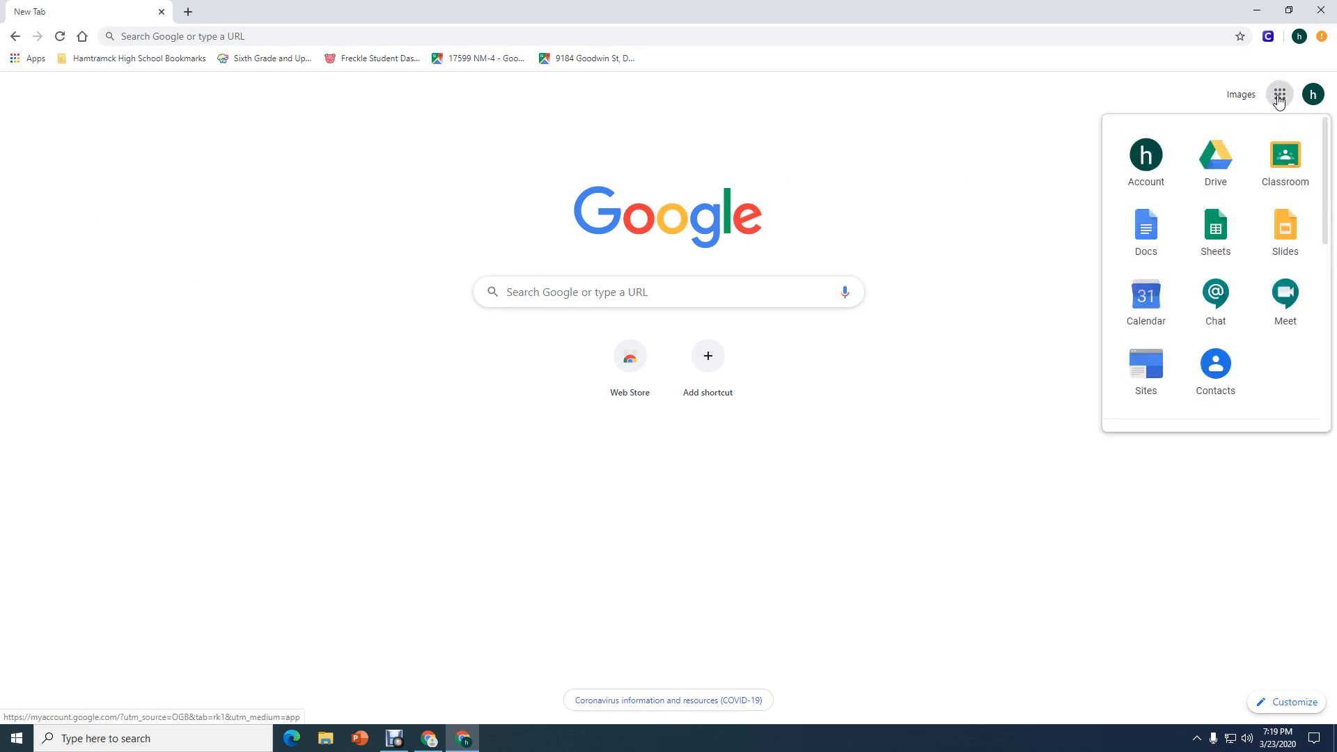
mouse_move(1214, 161)
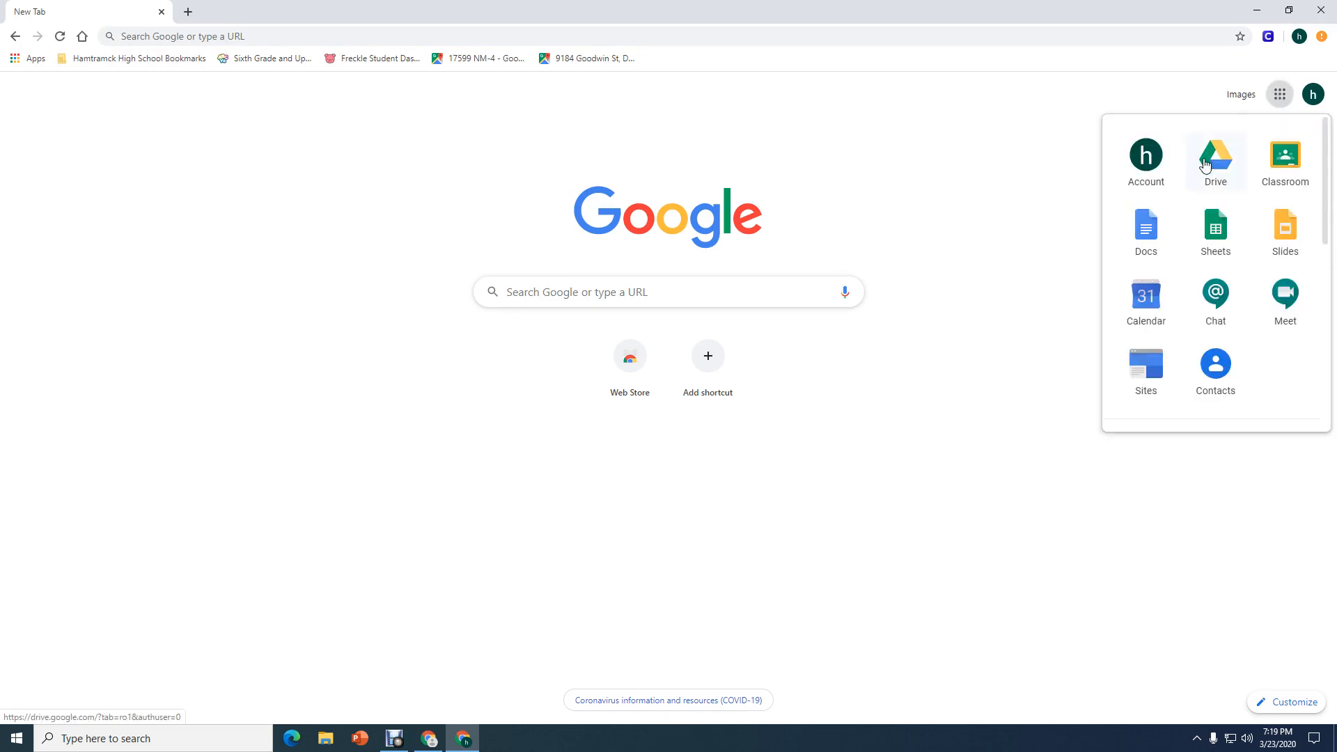
mouse_move(1282, 160)
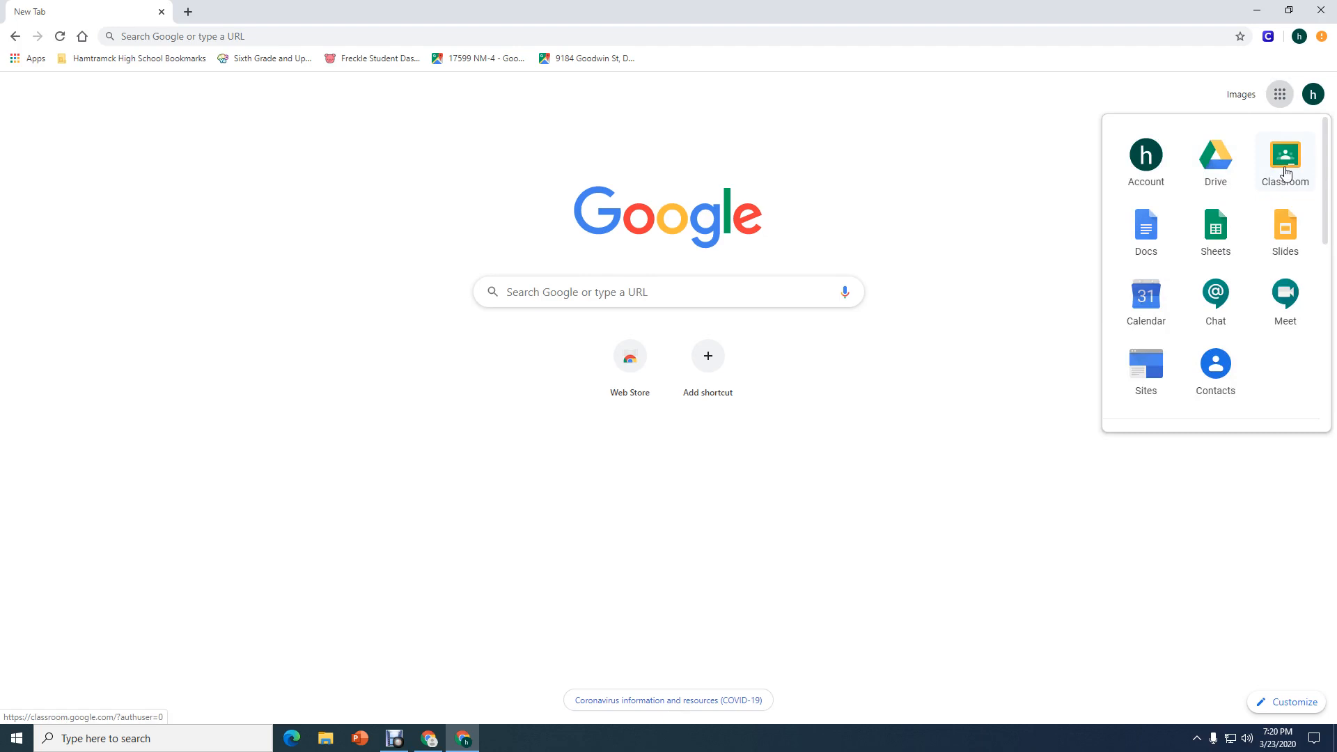
mouse_move(1145, 230)
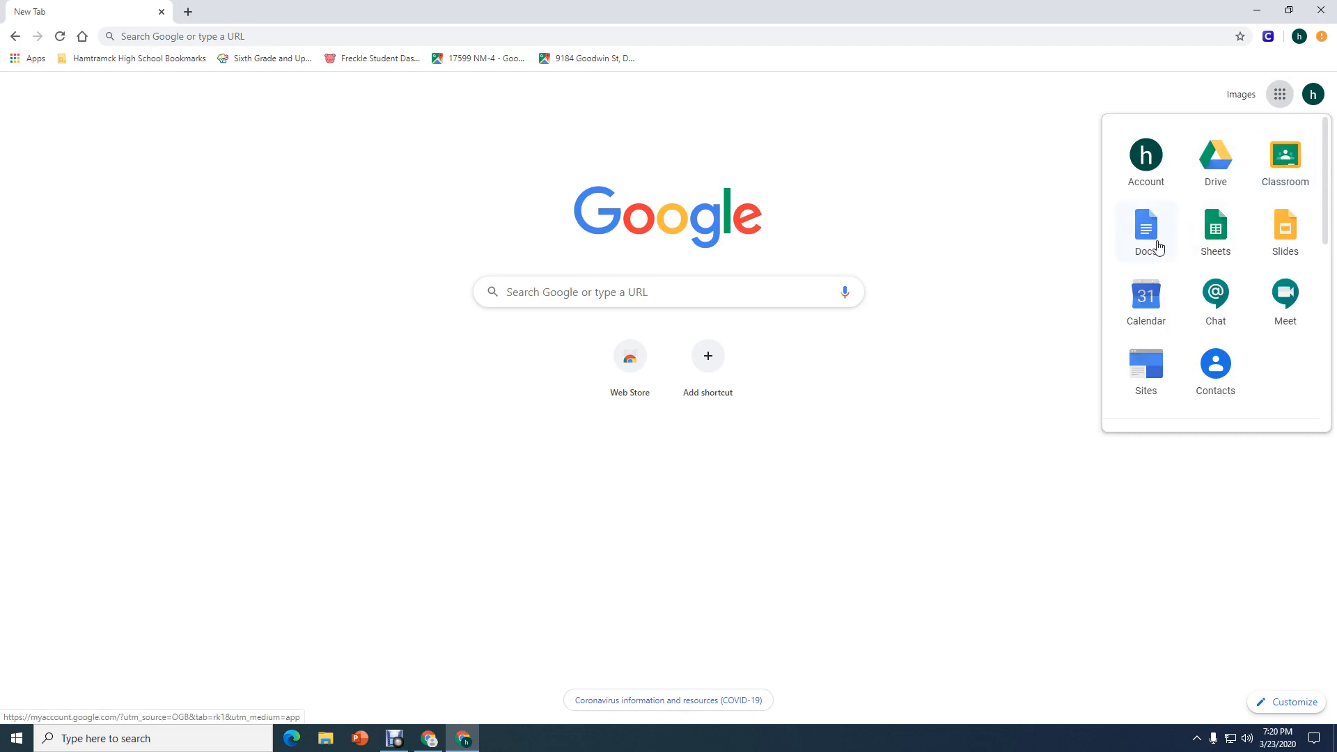
mouse_move(1144, 230)
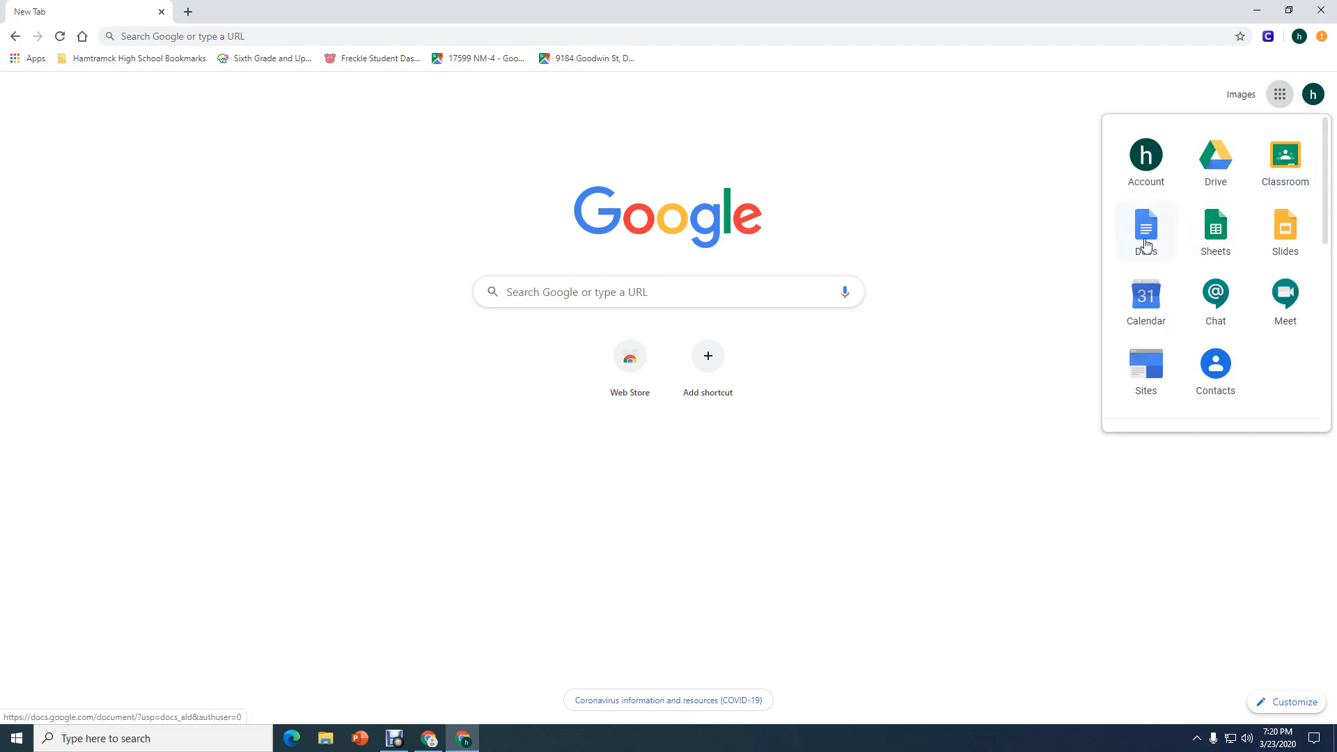
mouse_move(1284, 298)
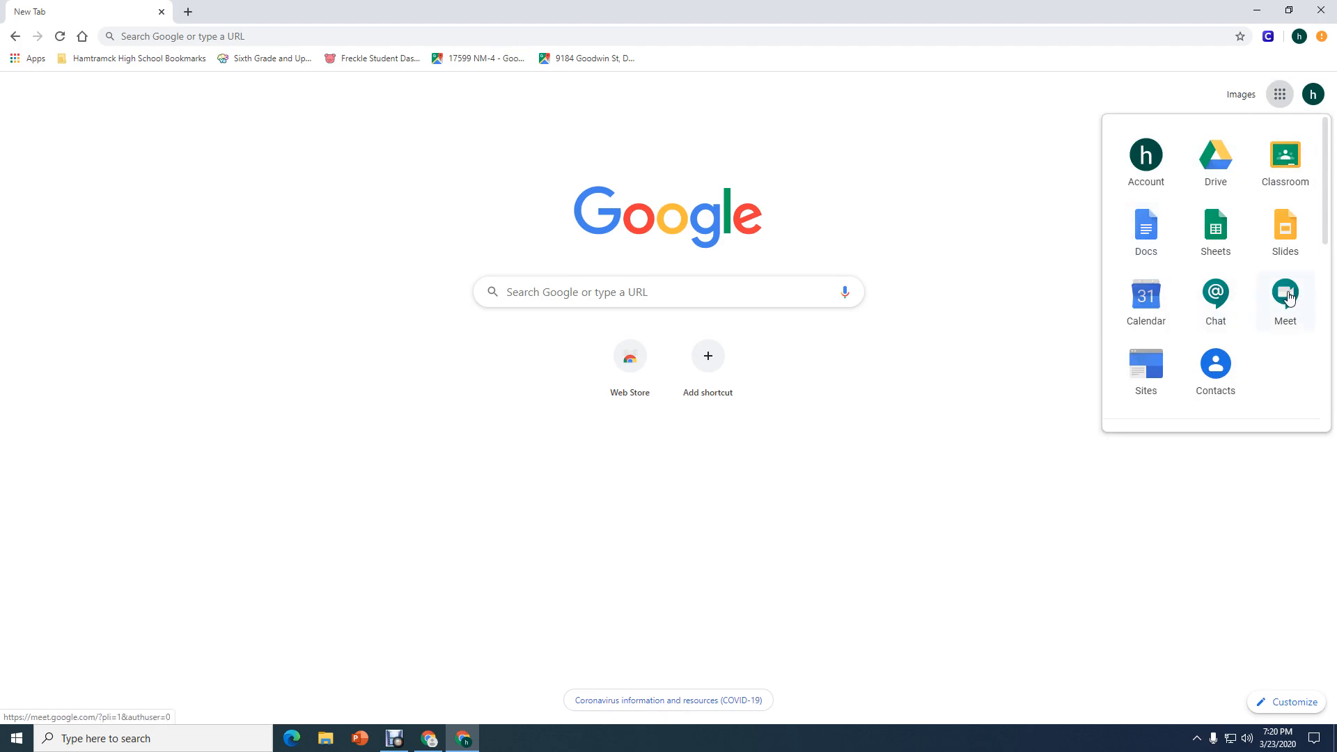
mouse_move(1022, 302)
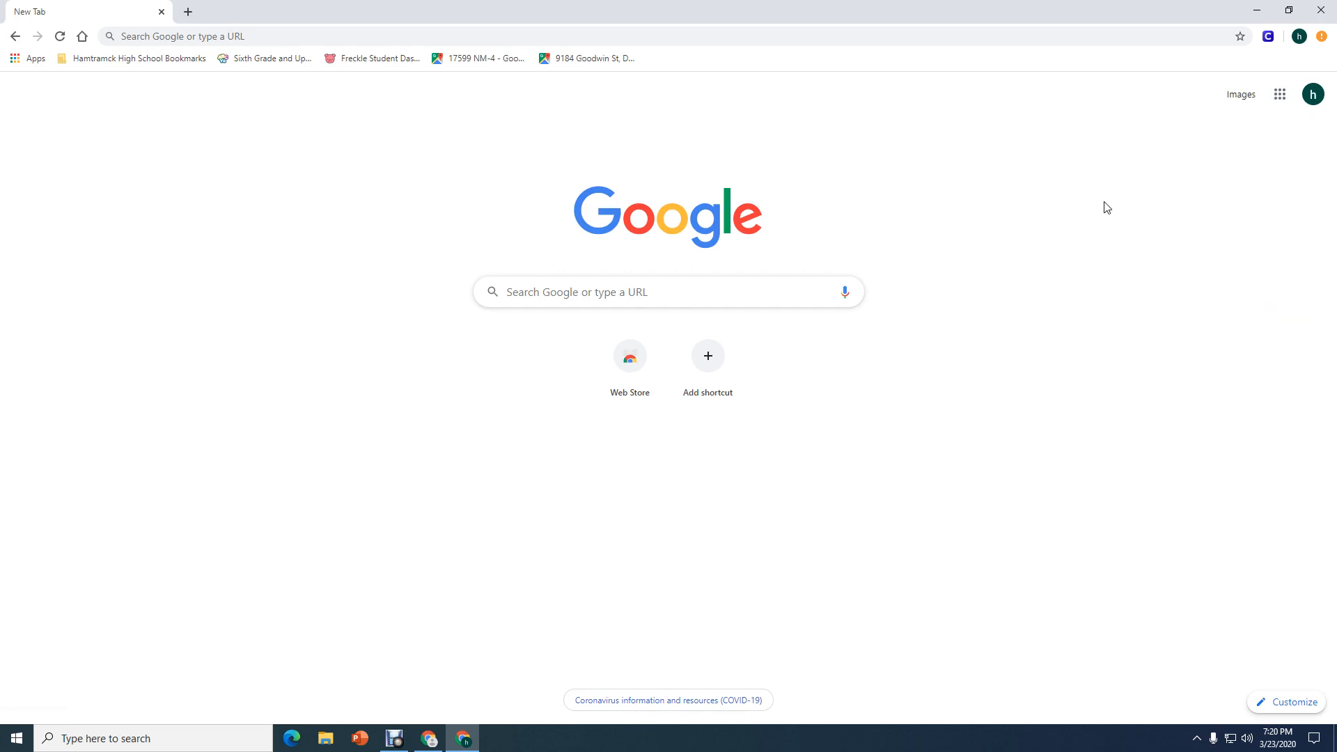
mouse_move(1323, 11)
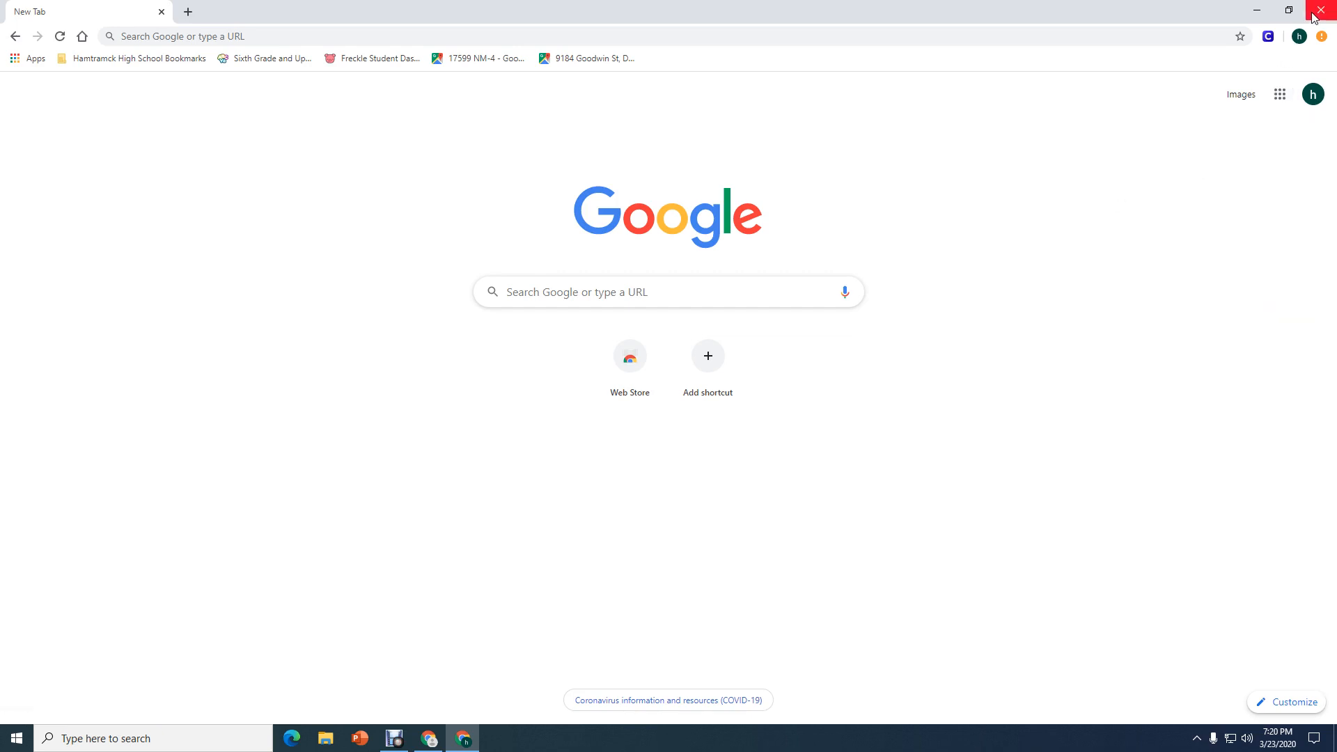
Close the School window and relaunch Chrome from the desktop shortcut into an unsigned profile.
click(1320, 10)
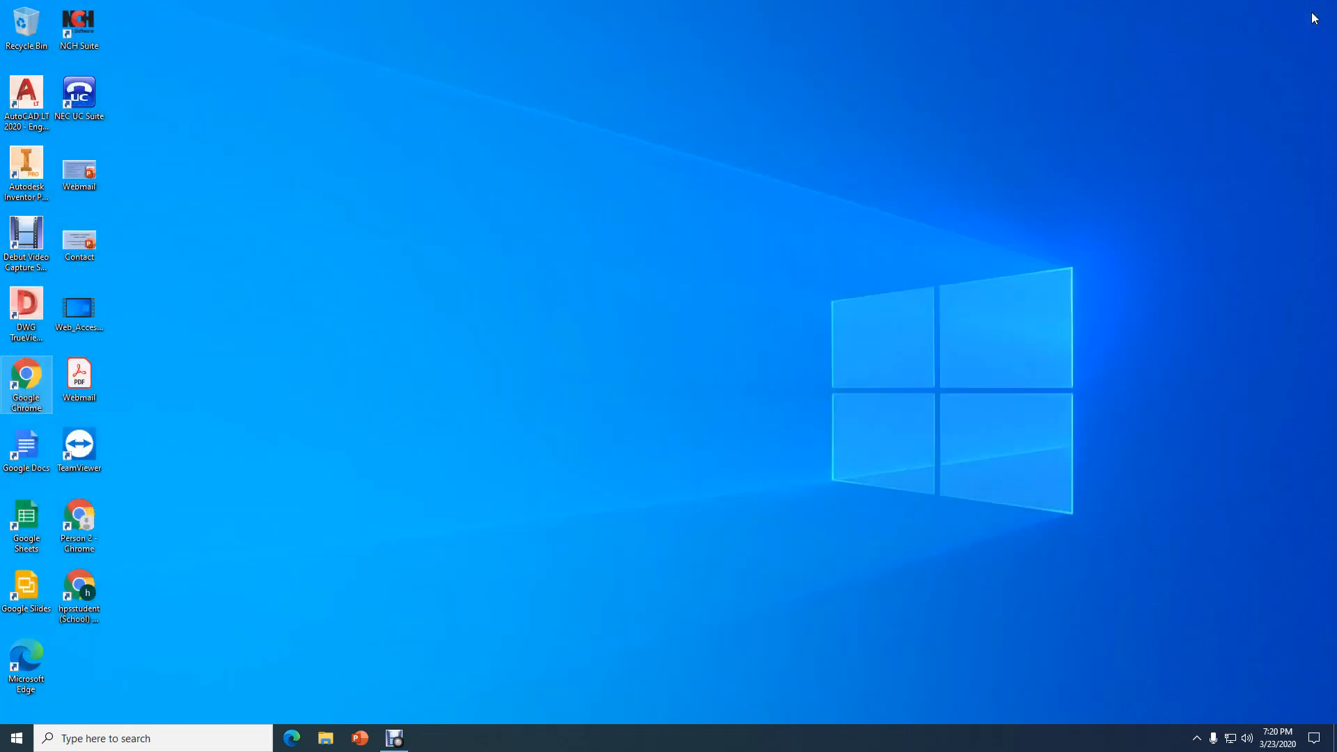
mouse_move(300, 309)
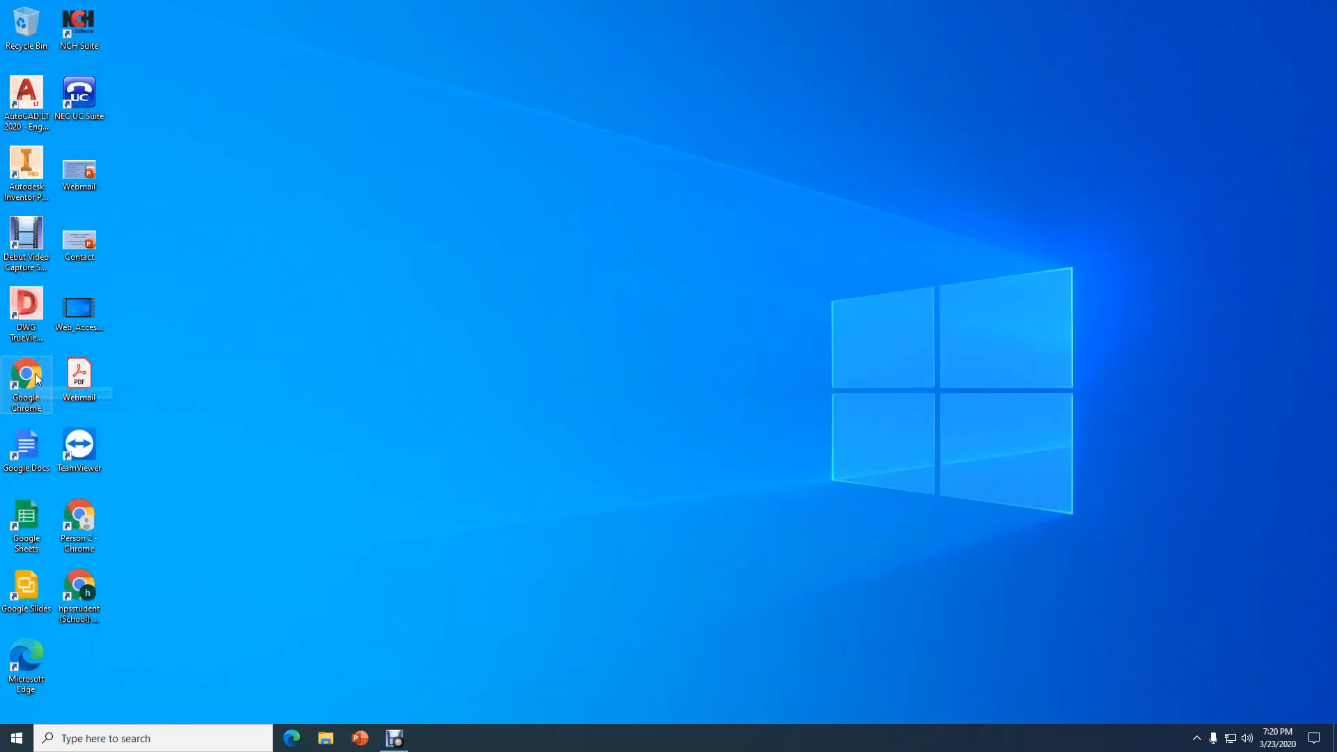
double_click(26, 375)
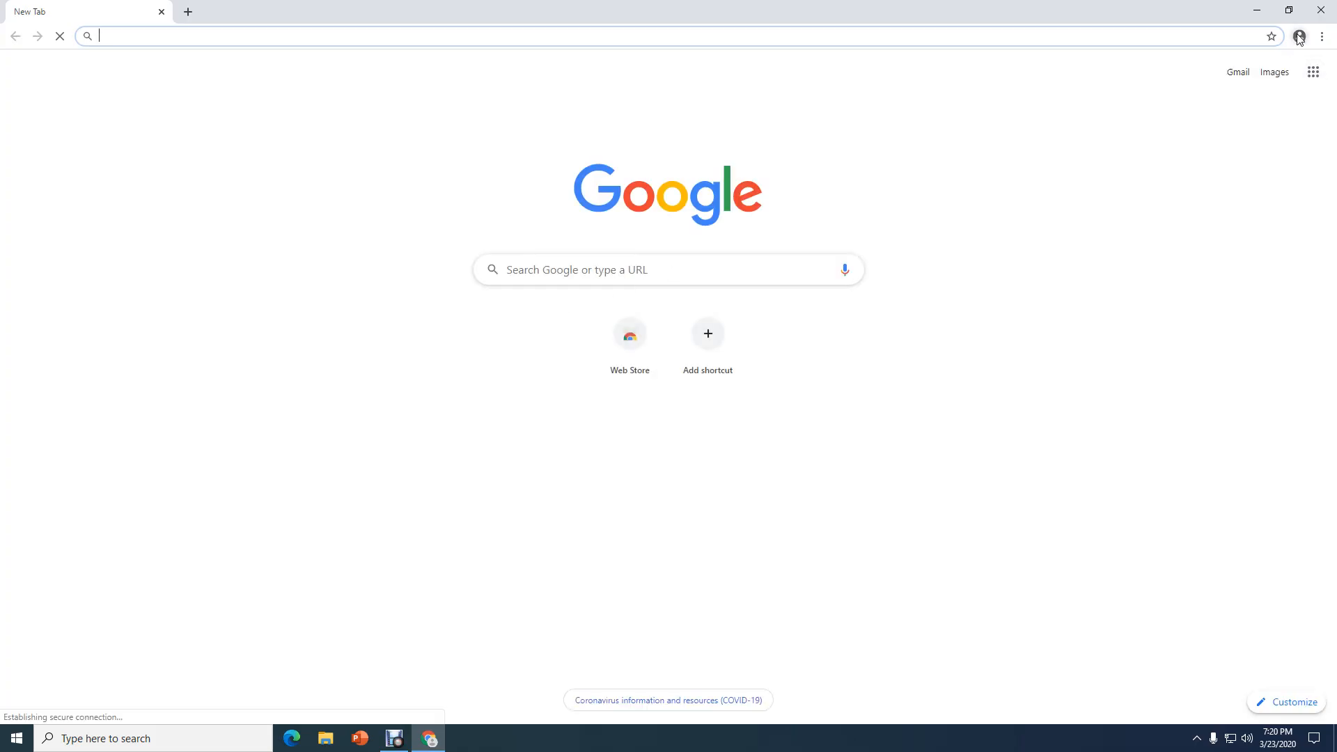
mouse_move(1297, 36)
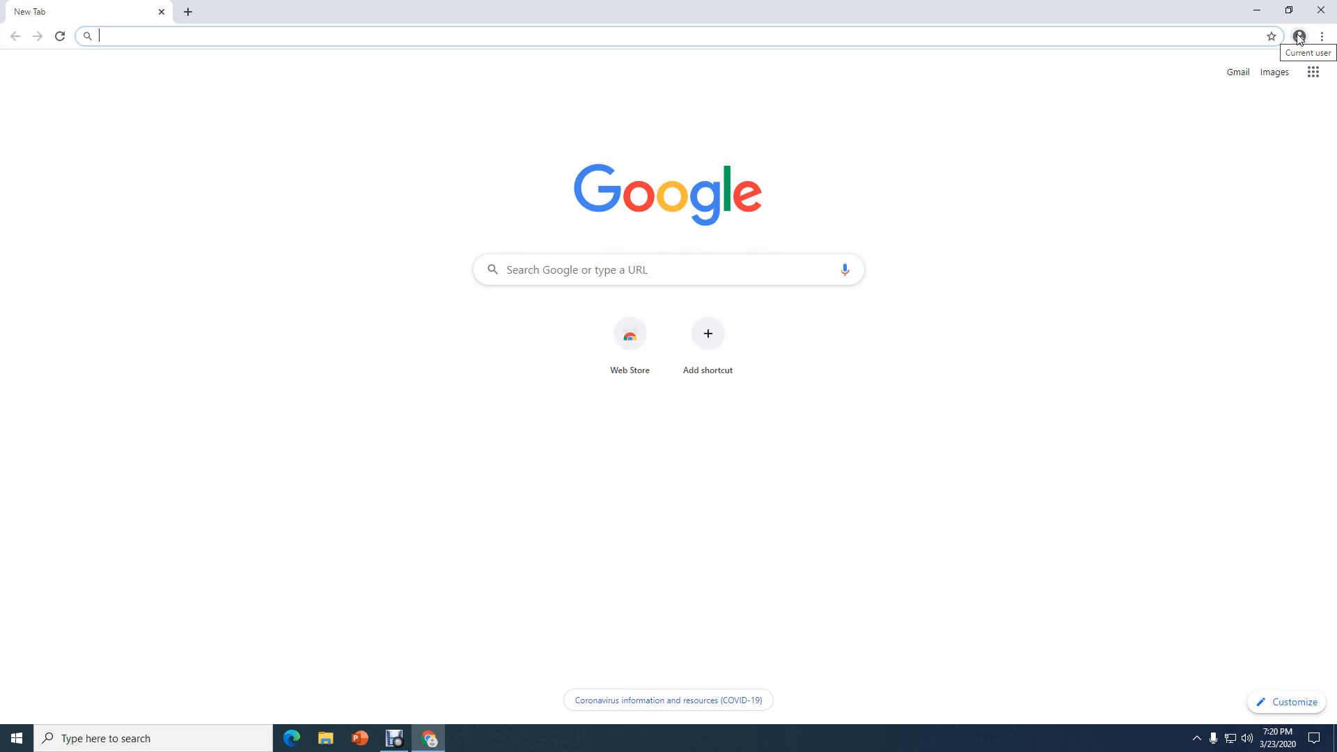
Switch to the School profile under Other people, showing the school bookmarks.
click(1300, 36)
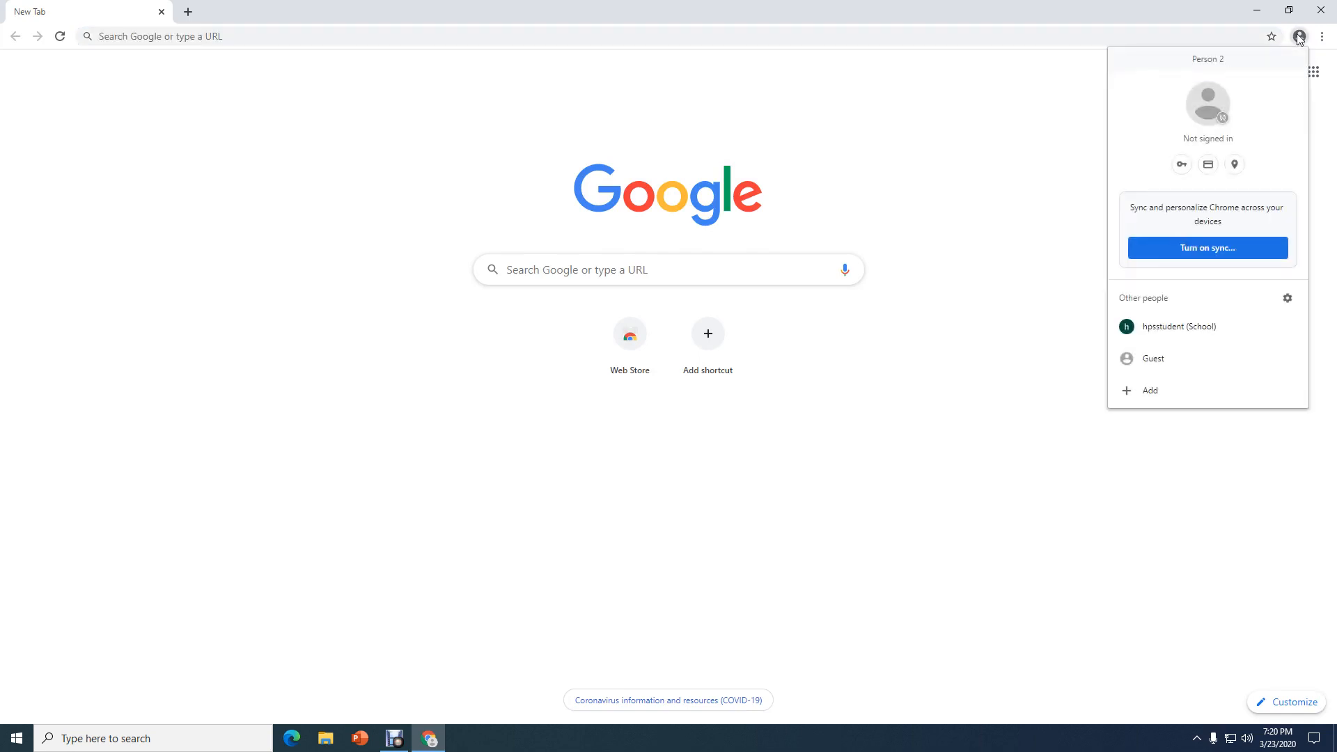
mouse_move(1200, 260)
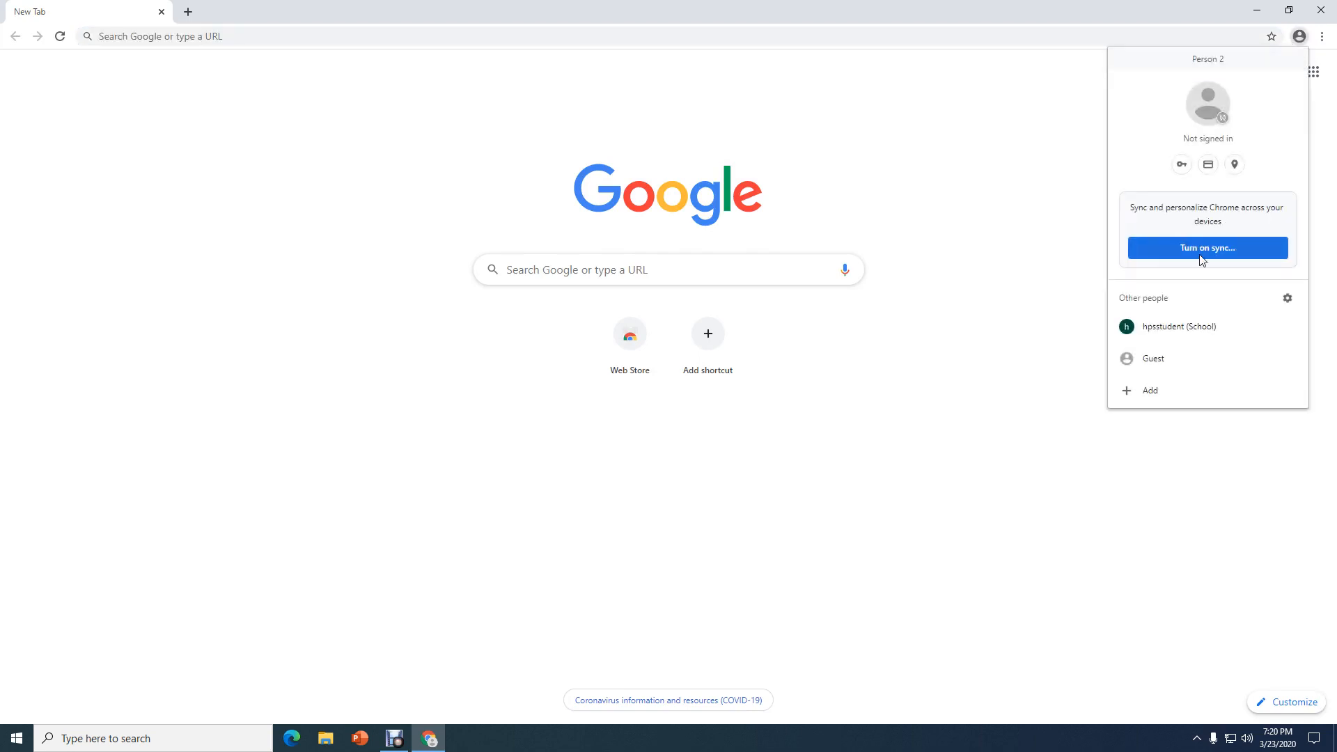
mouse_move(1179, 326)
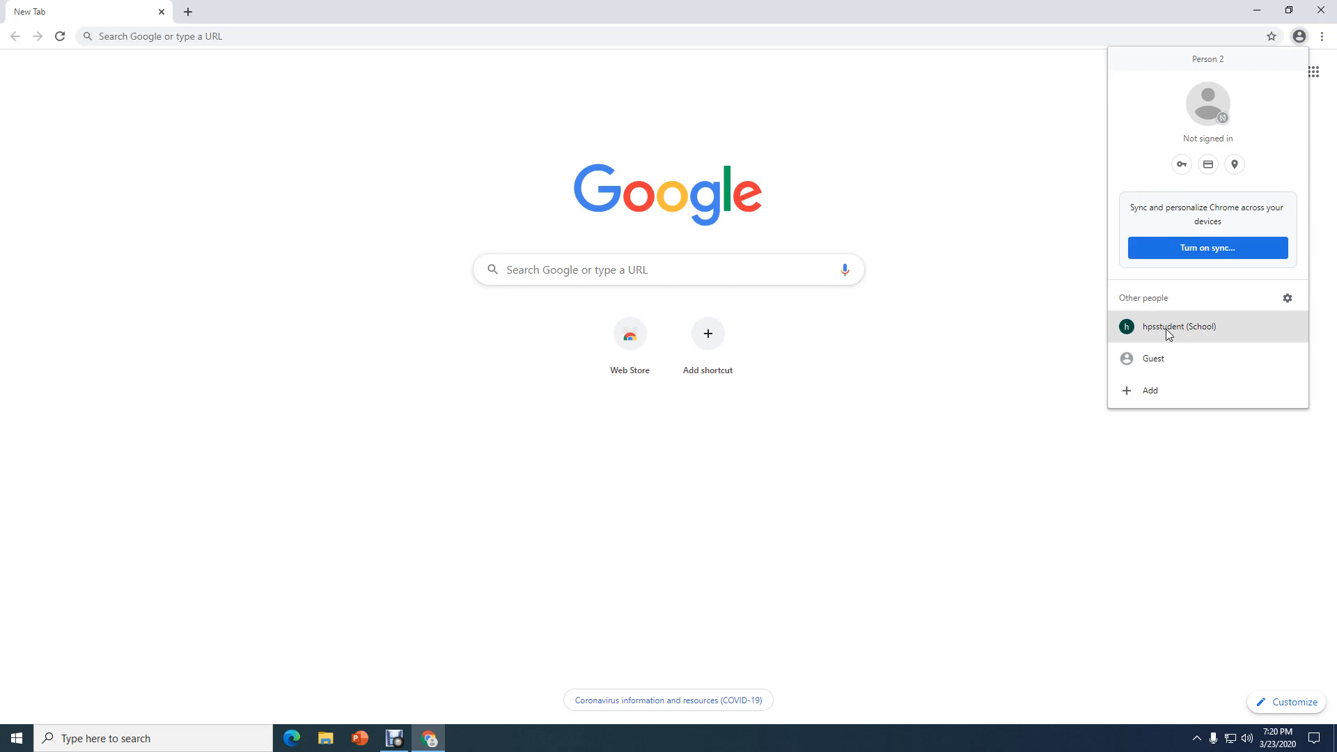
click(1168, 334)
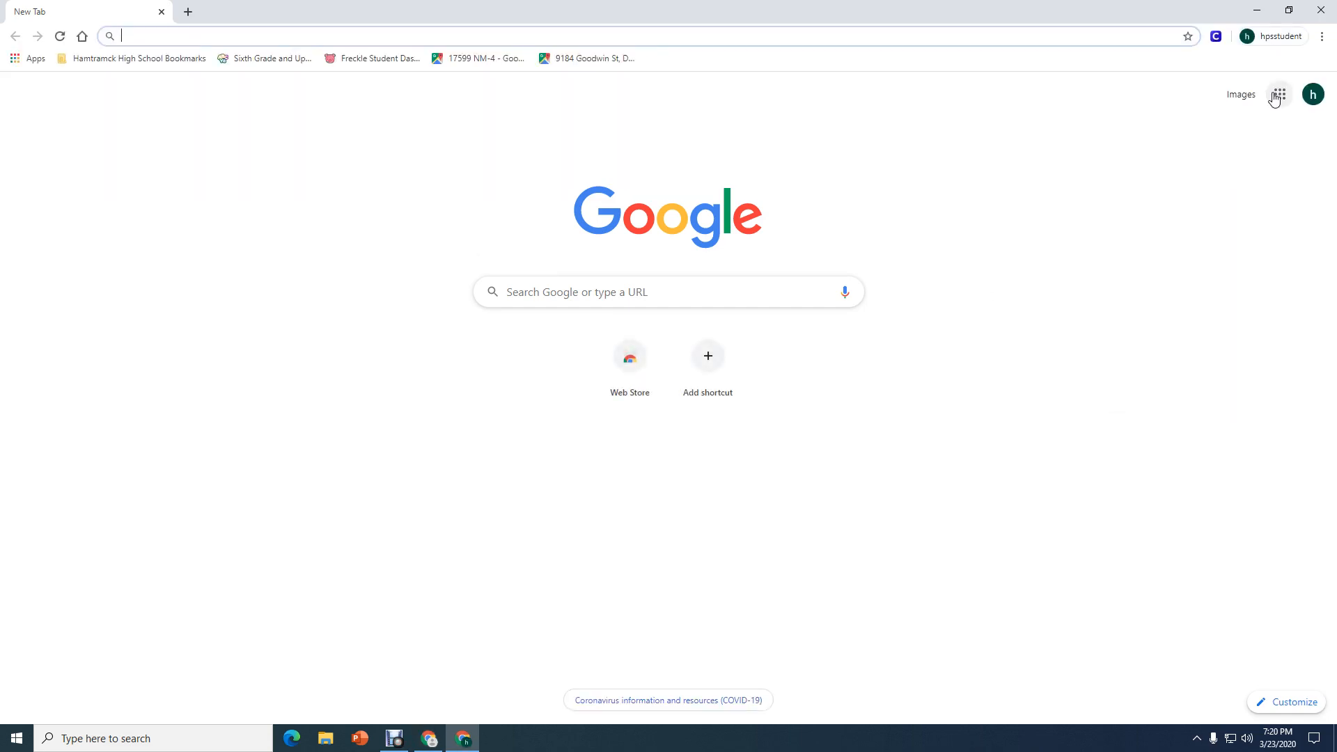
click(1278, 93)
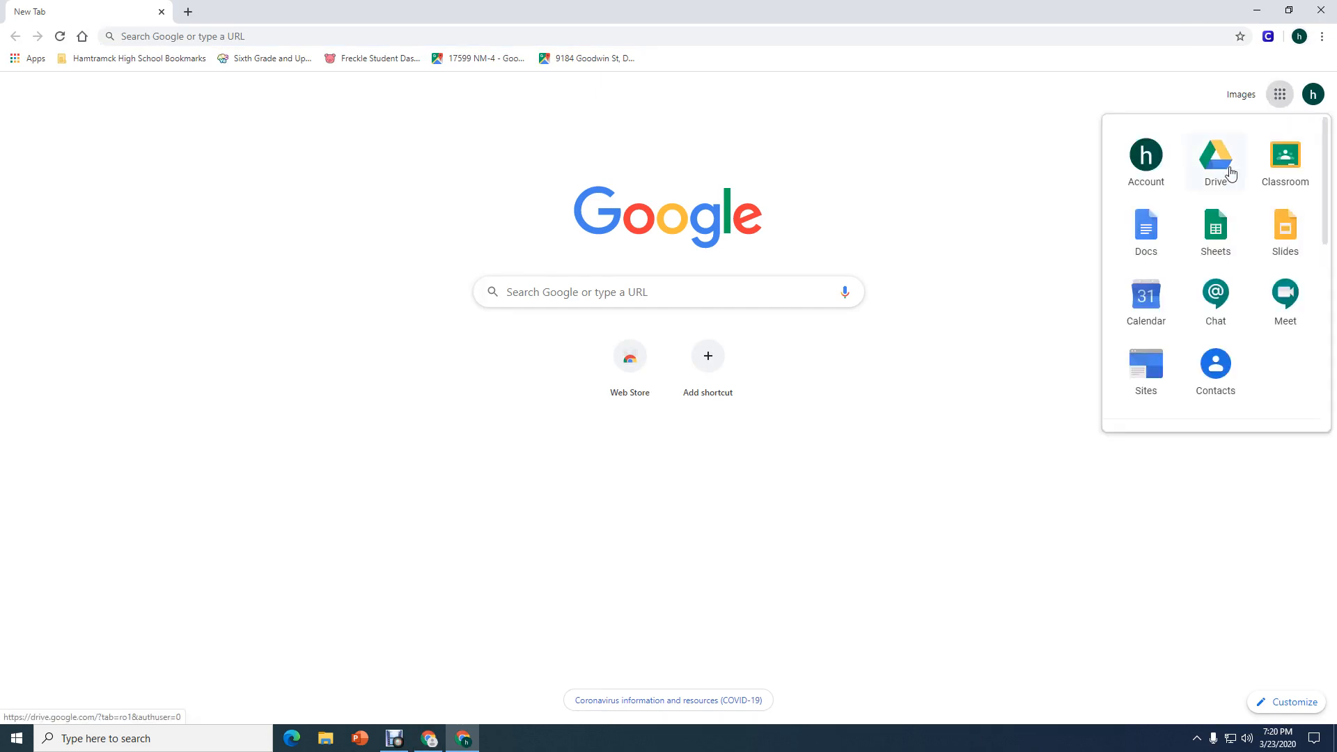
click(1214, 157)
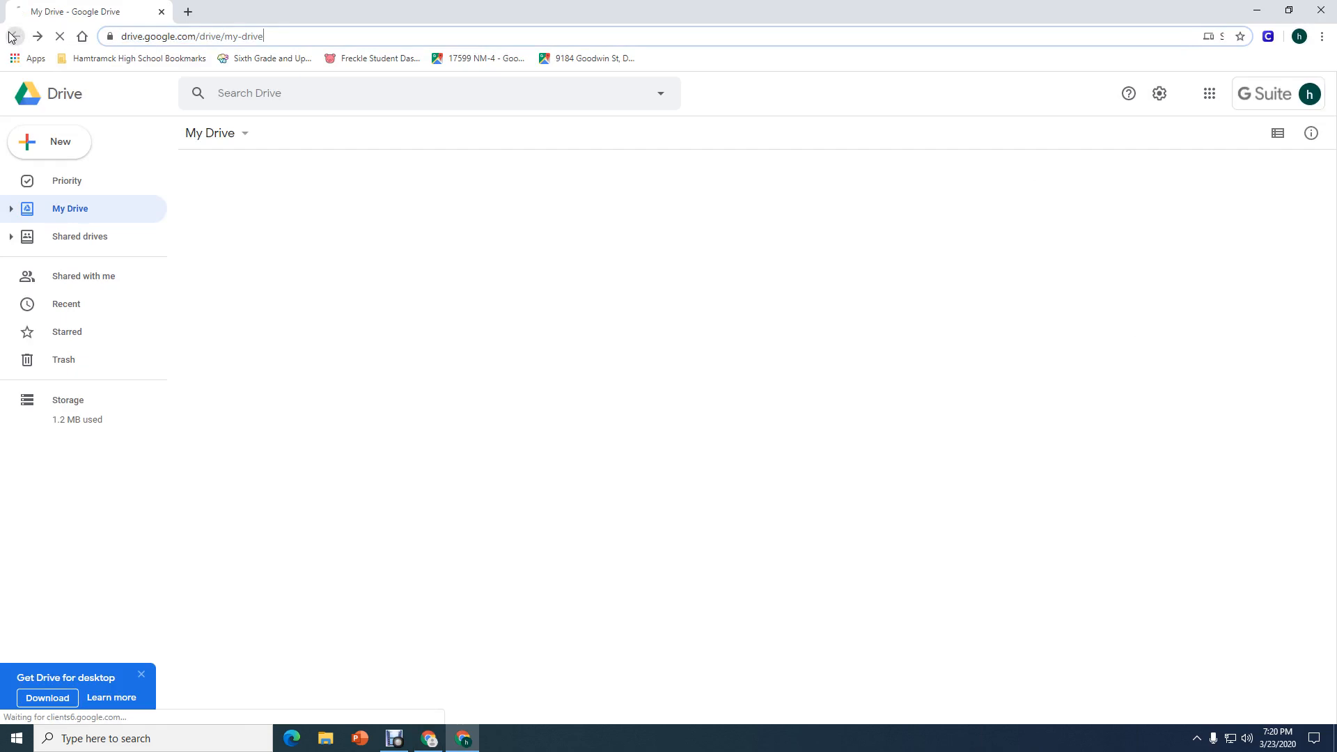
click(14, 36)
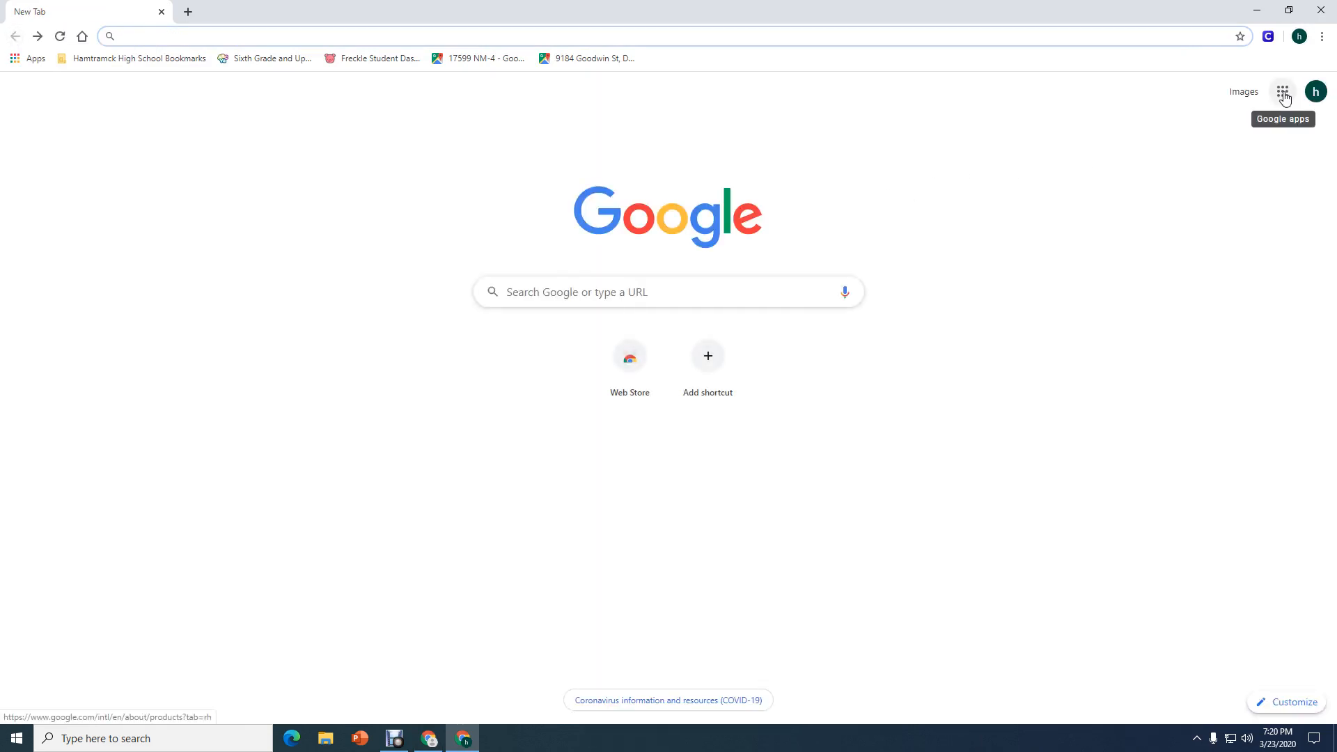
mouse_move(1255, 14)
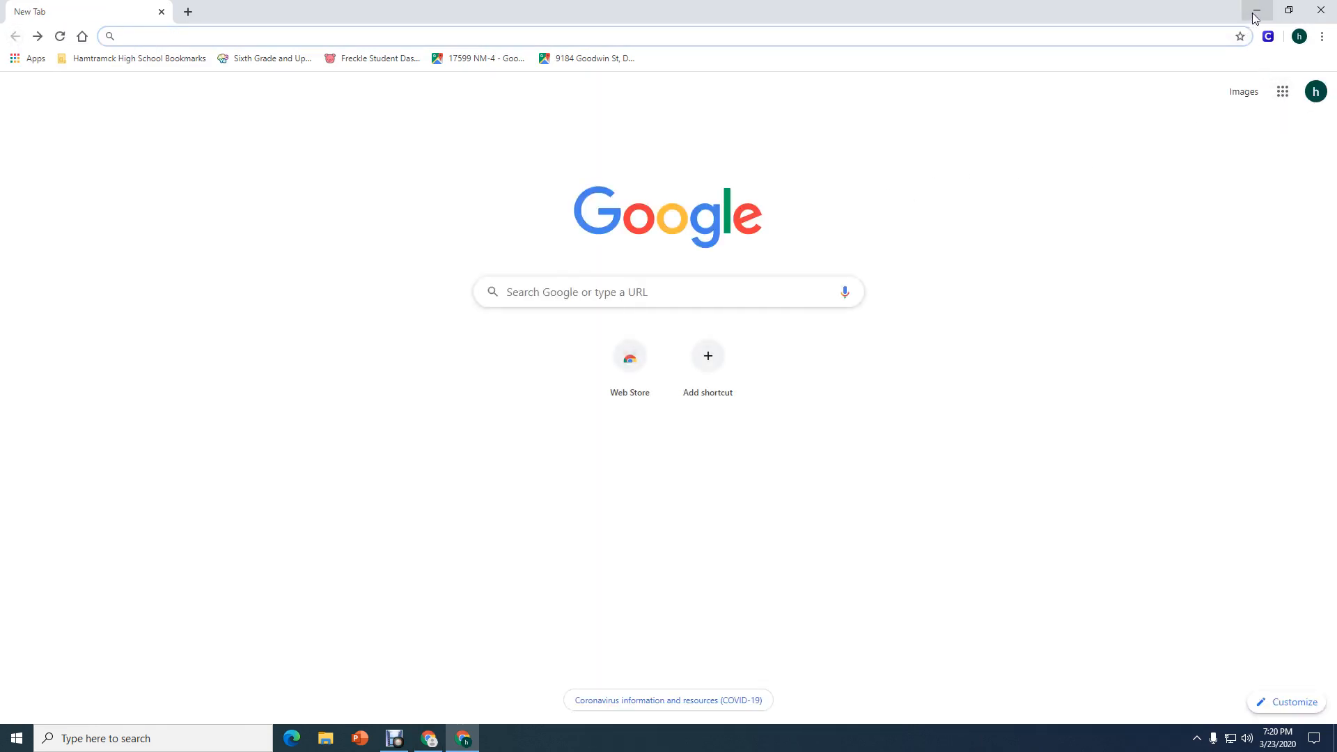
mouse_move(1253, 9)
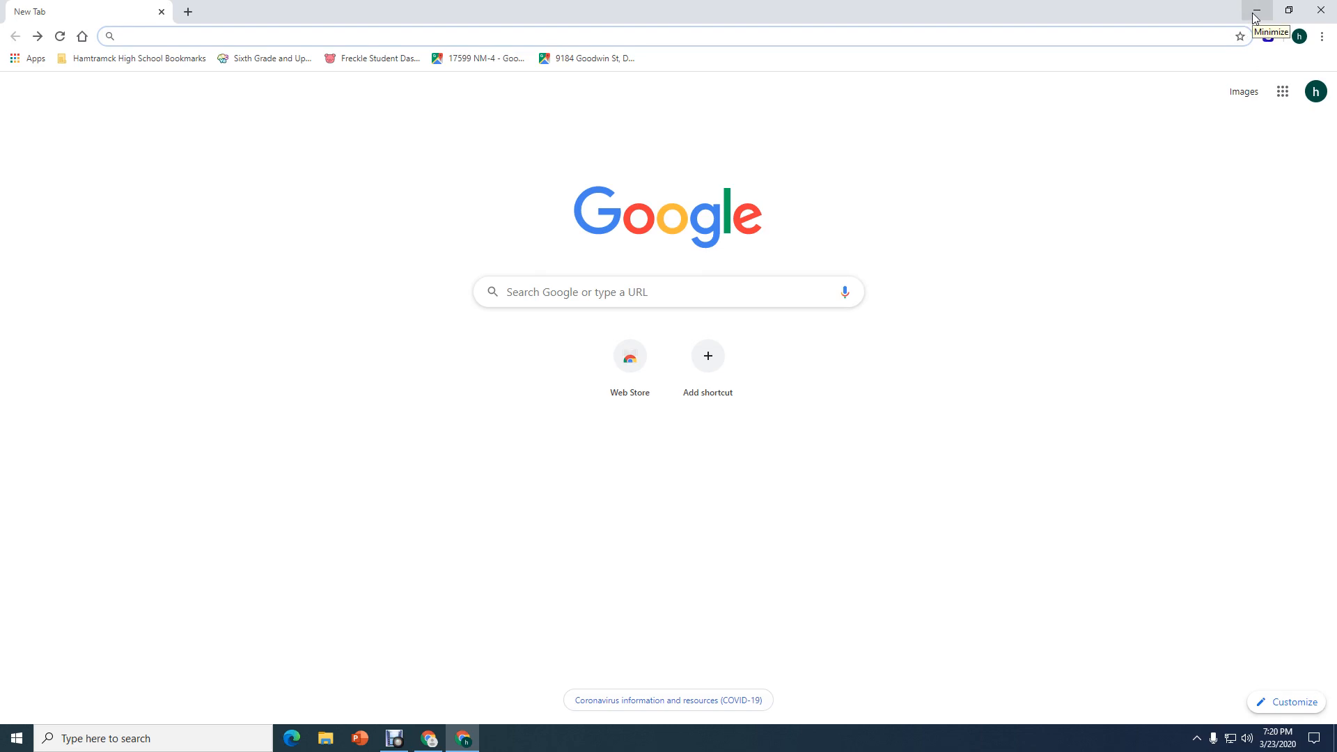
mouse_move(1077, 85)
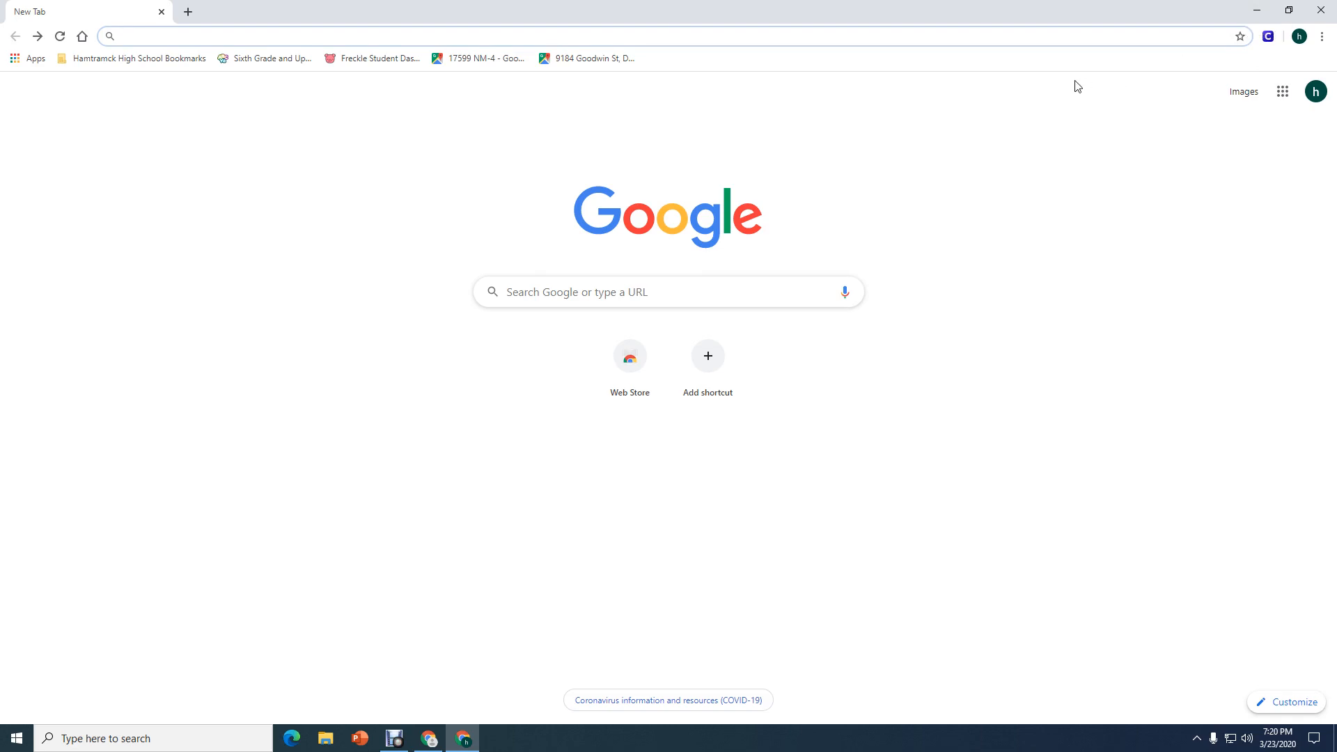